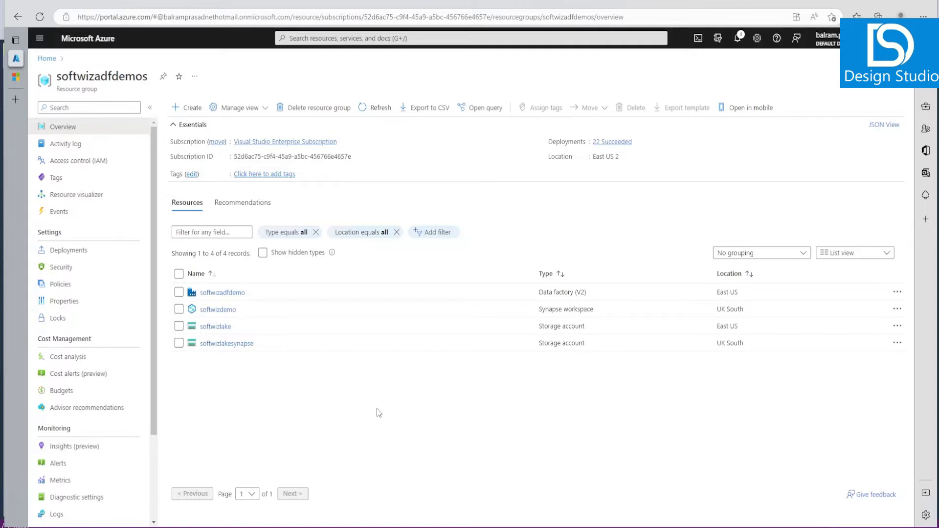
pyautogui.moveTo(328, 383)
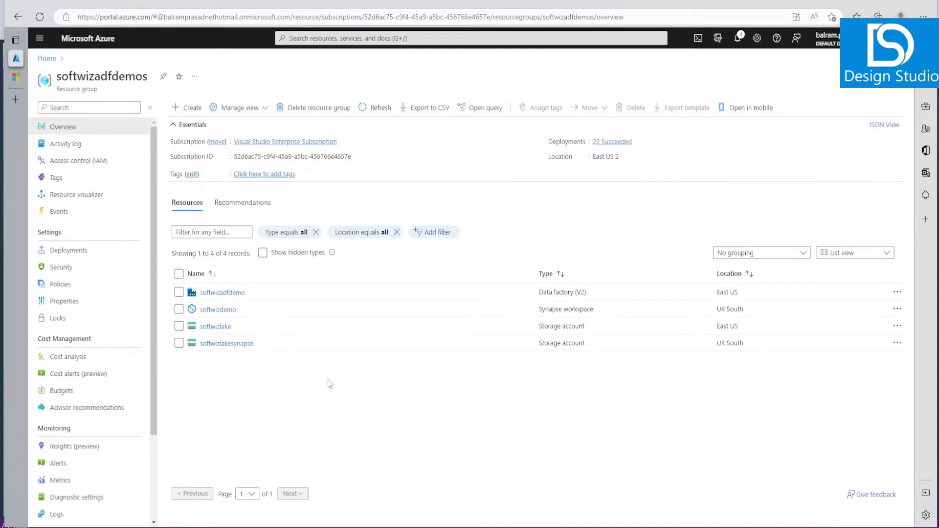
# - Open the softwizadfdemo data factory from the resource group and launch its studio
pyautogui.click(222, 292)
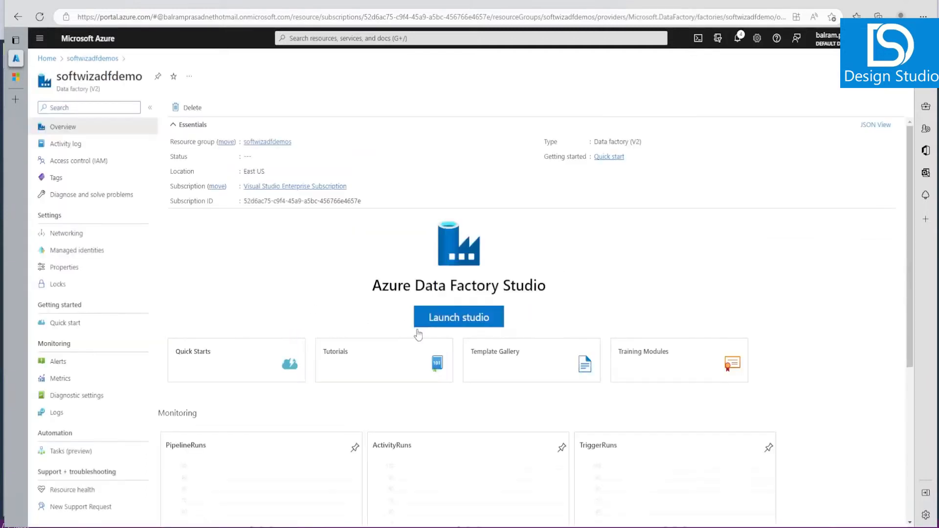
pyautogui.click(457, 317)
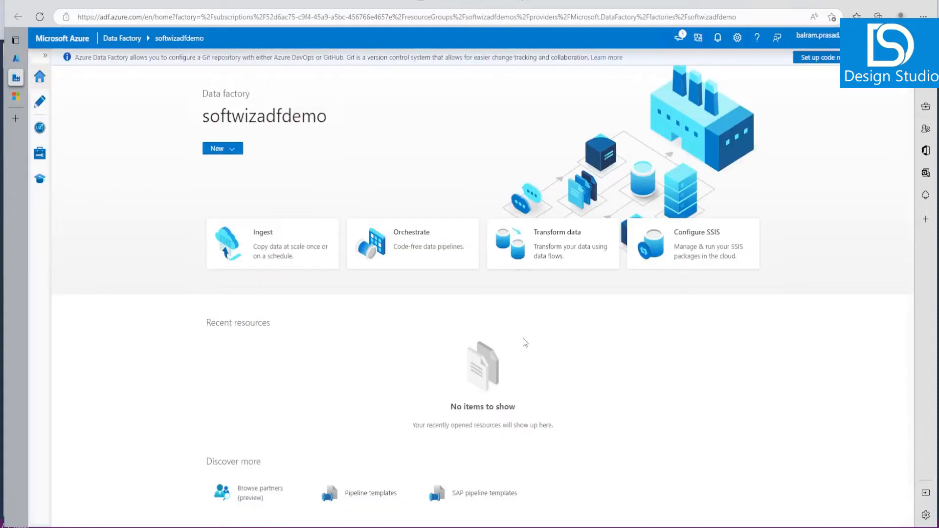
pyautogui.moveTo(39, 154)
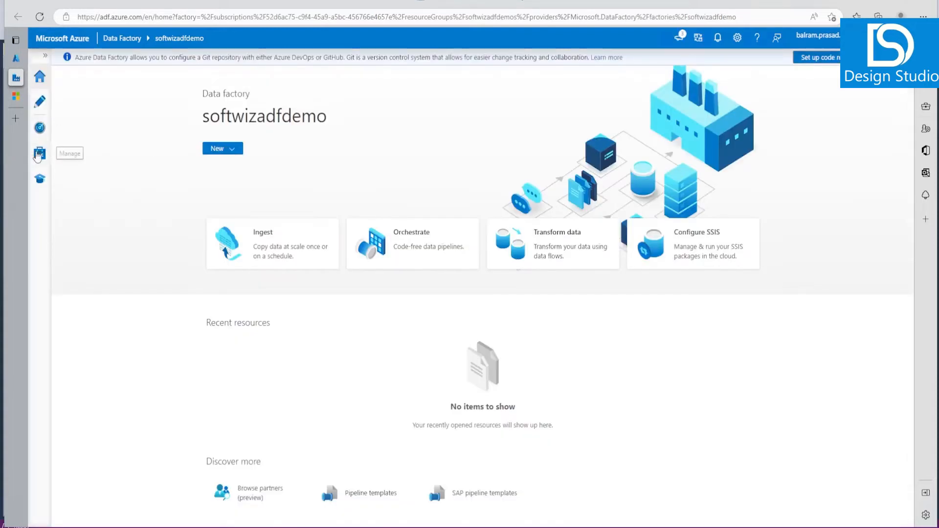
# - In the Manage hub, inspect AutoResolveIntegrationRuntime's settings and data flow options
pyautogui.click(39, 148)
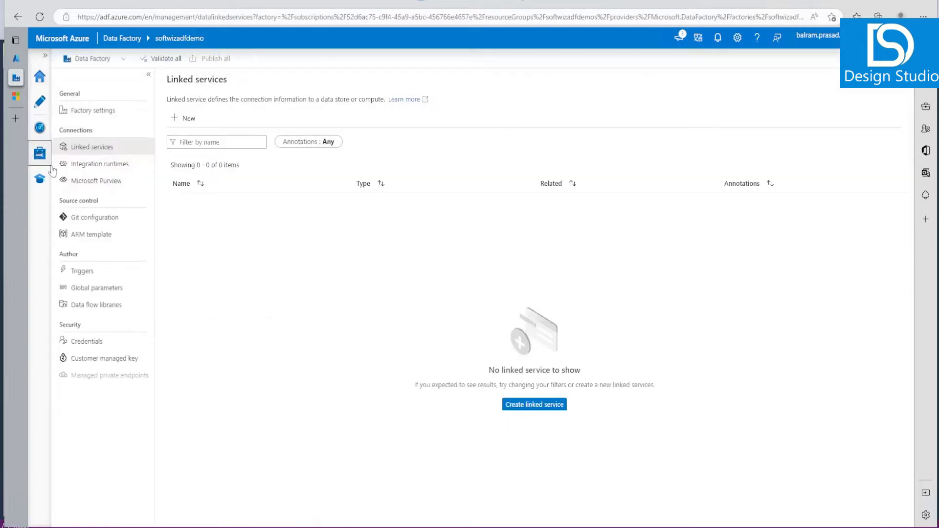
pyautogui.click(100, 163)
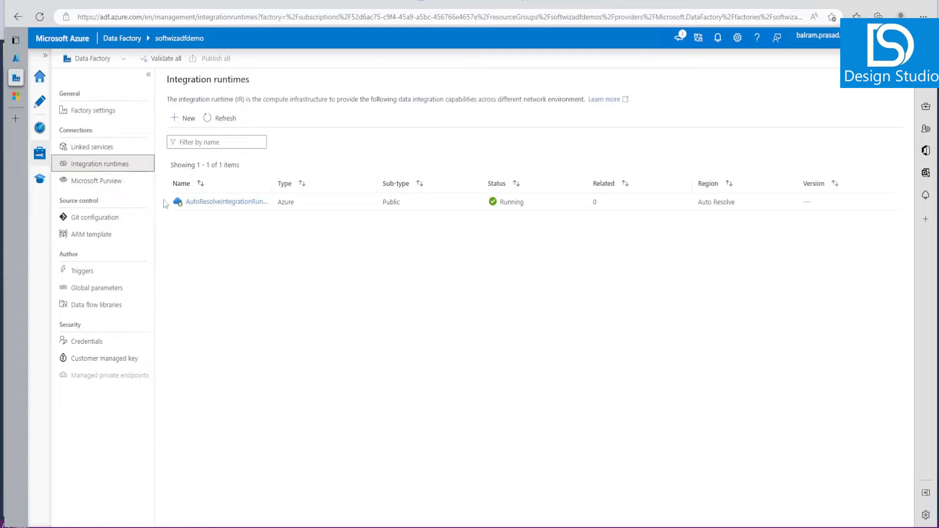
pyautogui.click(227, 201)
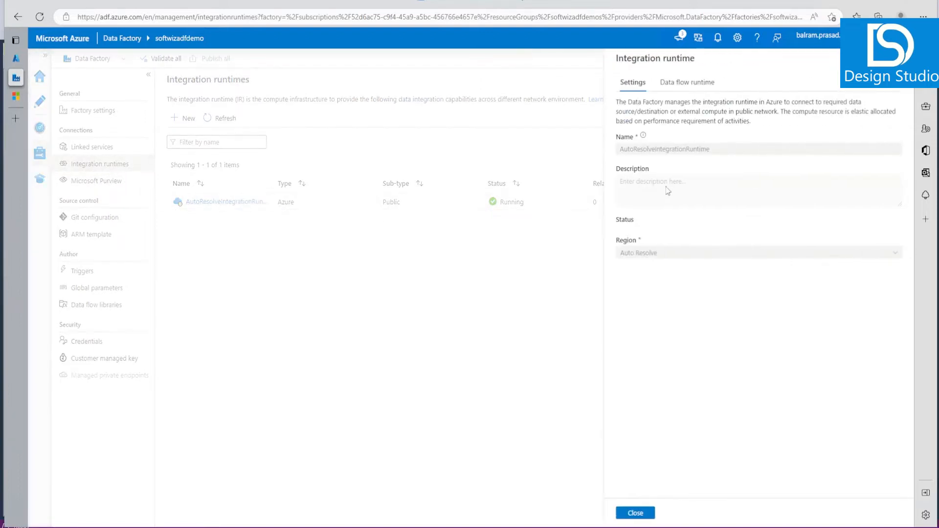
pyautogui.moveTo(639, 242)
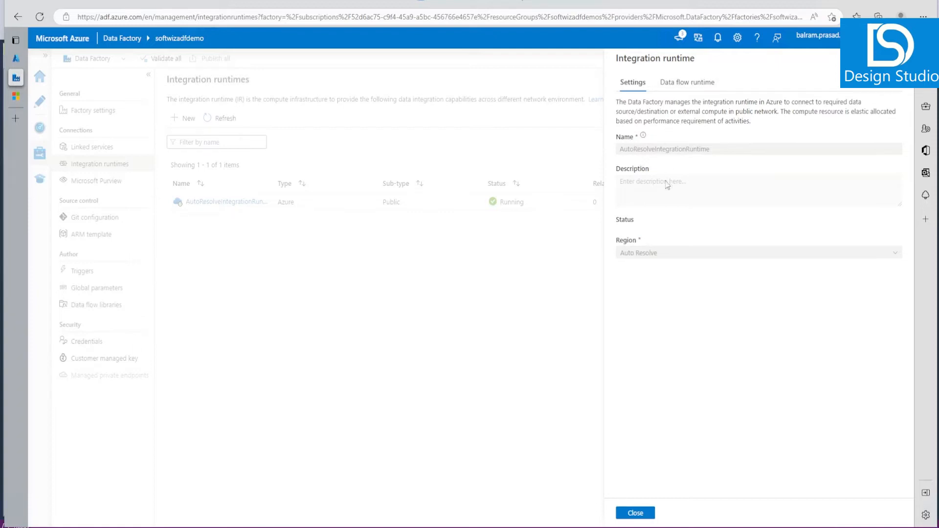
pyautogui.moveTo(693, 185)
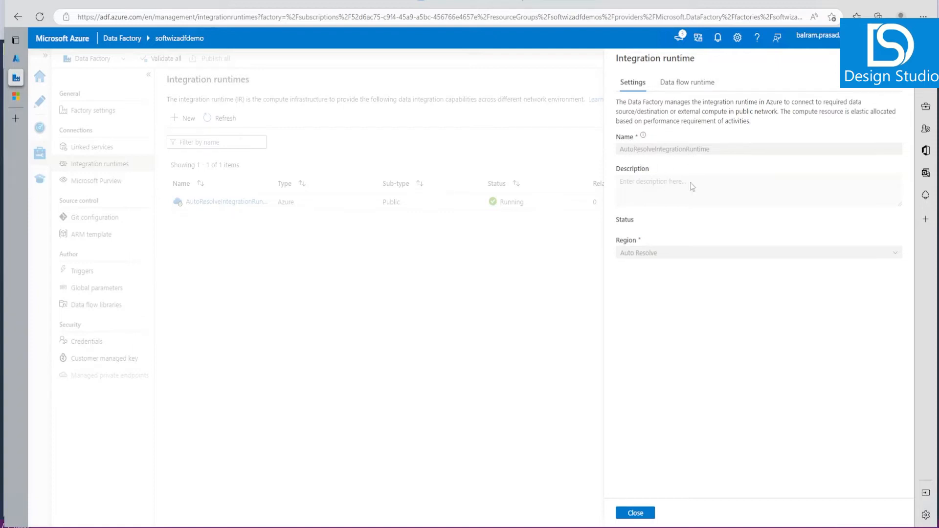
pyautogui.click(635, 526)
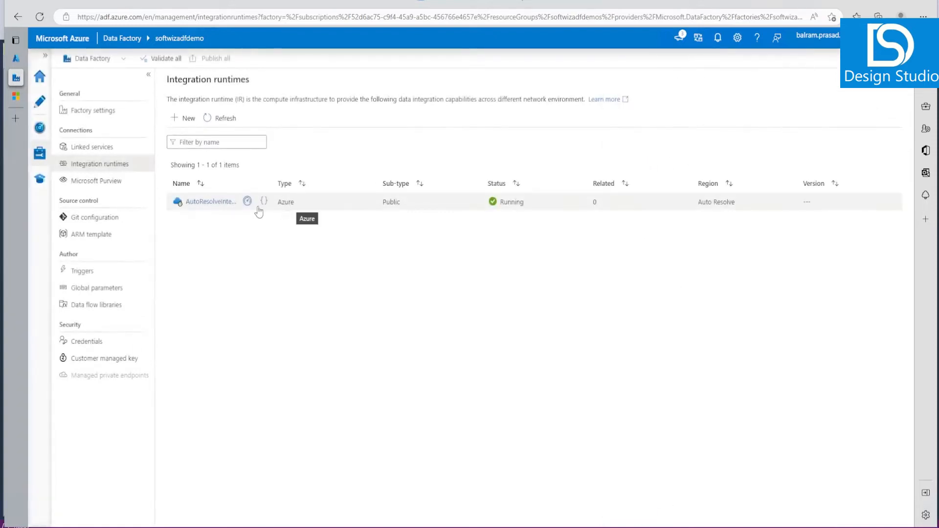
pyautogui.click(205, 201)
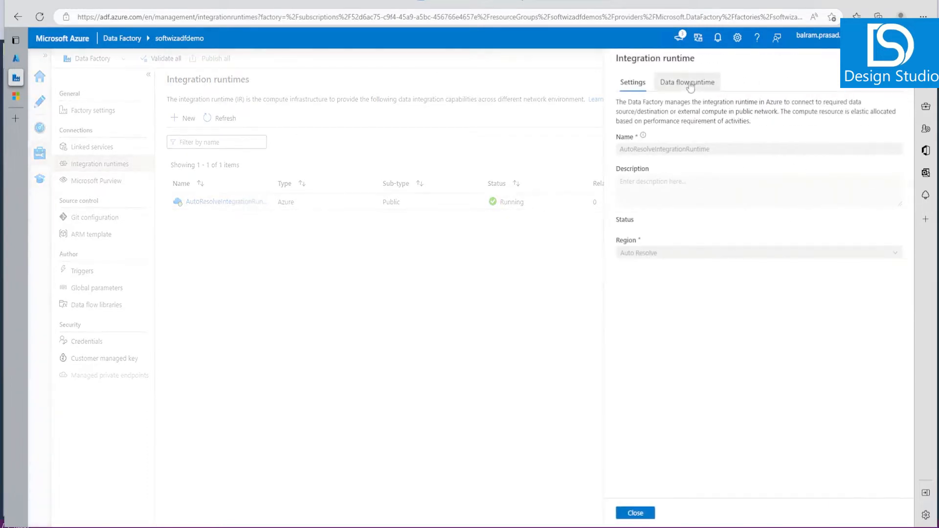
pyautogui.click(686, 82)
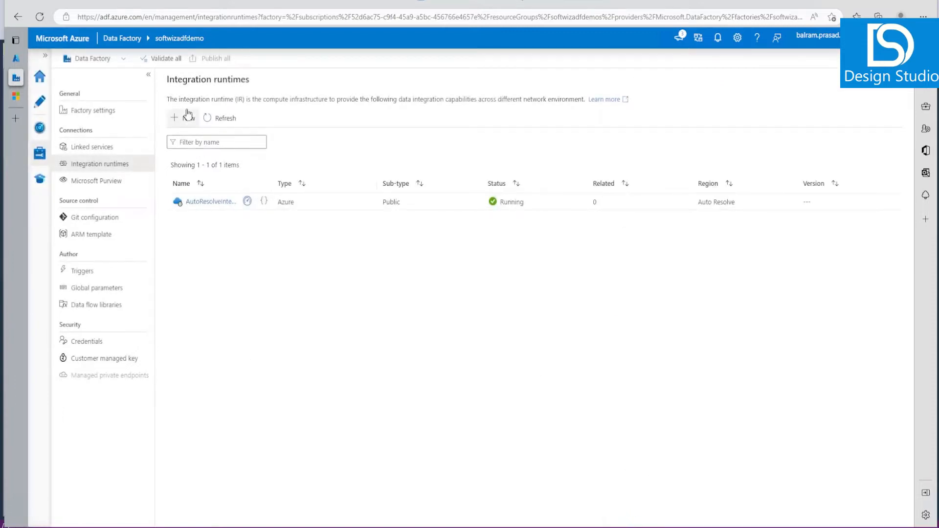
# - Start a new integration runtime from the Integration runtimes page
pyautogui.click(175, 117)
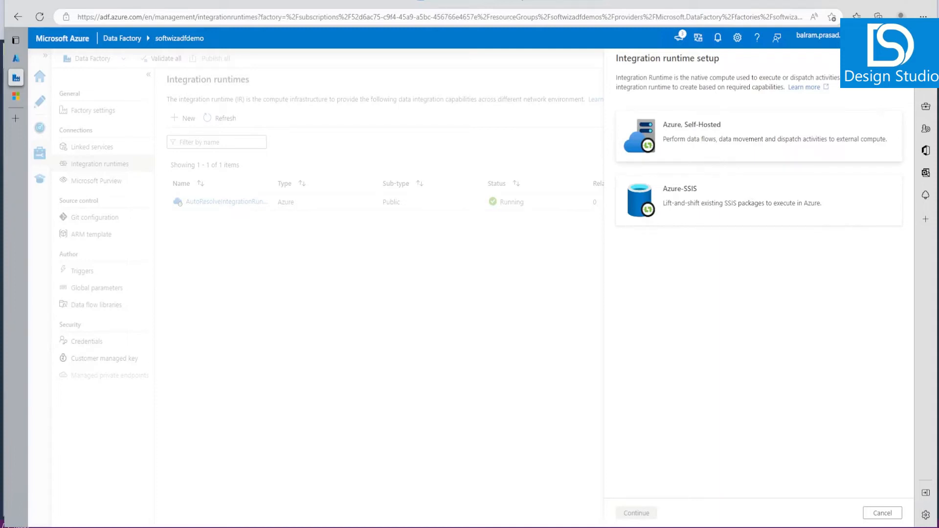
pyautogui.moveTo(691, 216)
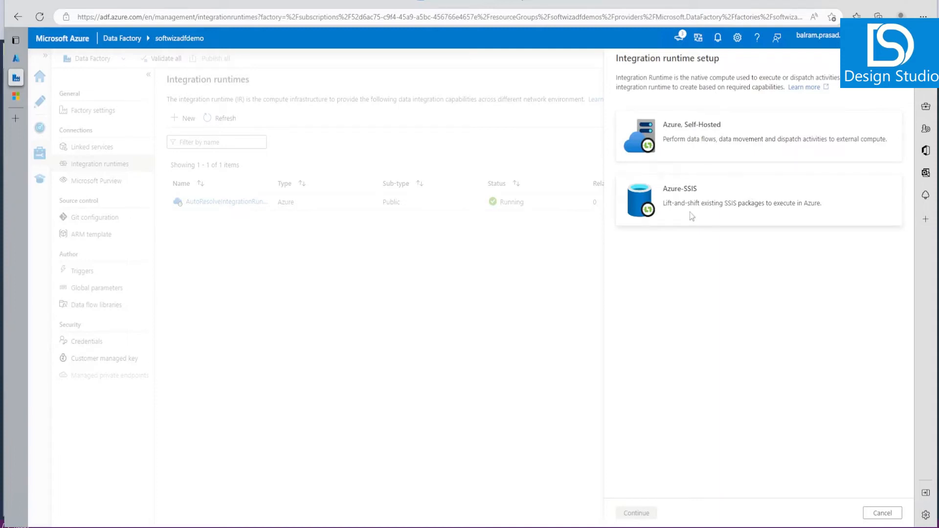
pyautogui.moveTo(702, 167)
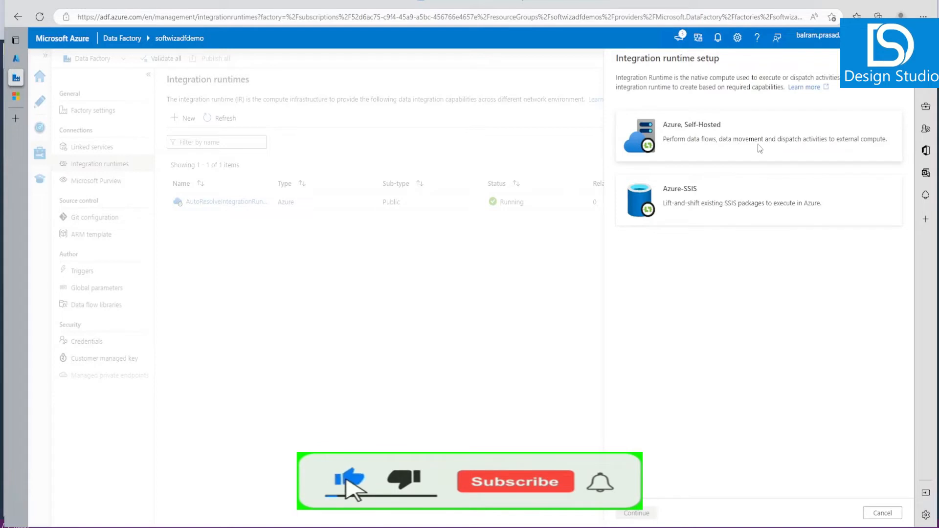
pyautogui.click(516, 481)
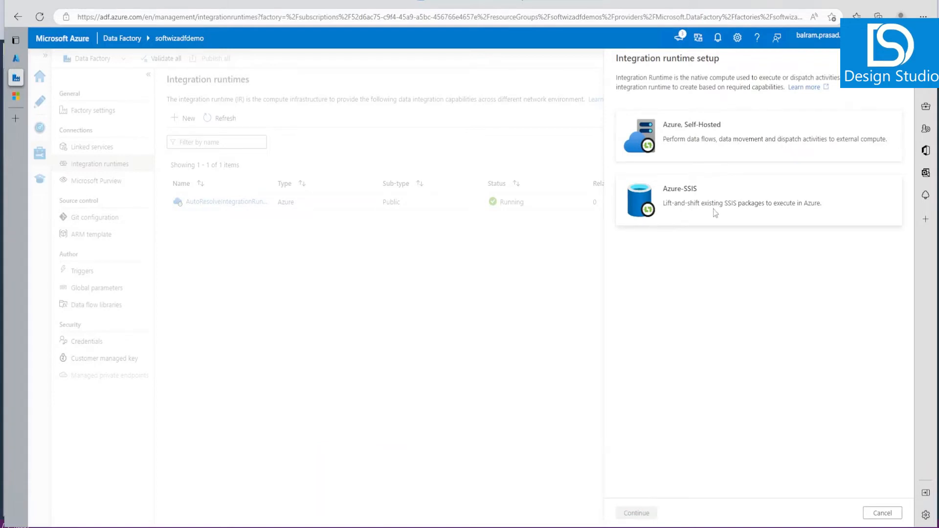
pyautogui.moveTo(743, 212)
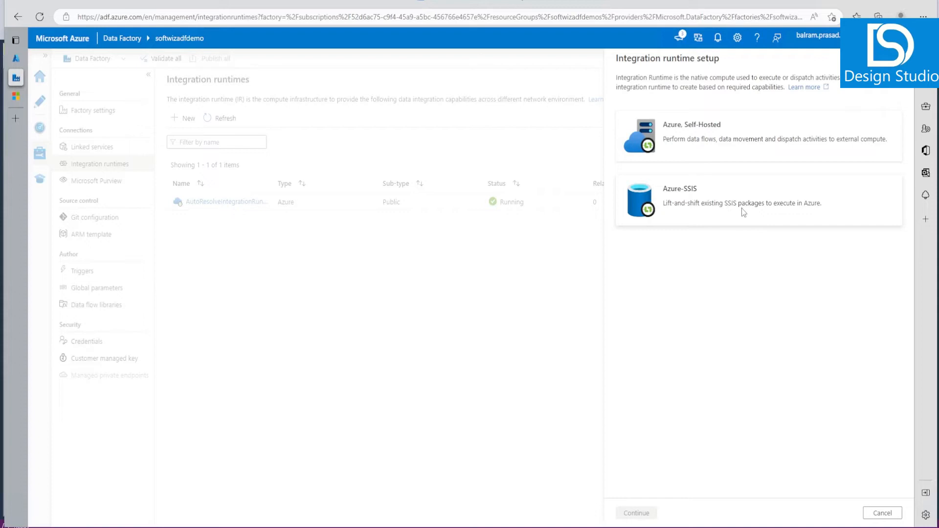
pyautogui.moveTo(735, 213)
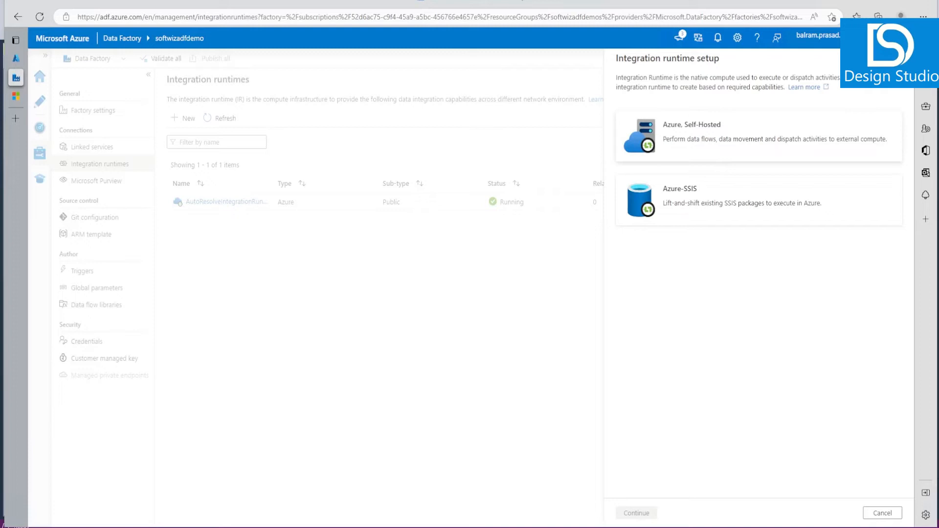
# - Choose the Azure, Self-Hosted type and expand the self-hosted network description
pyautogui.click(758, 135)
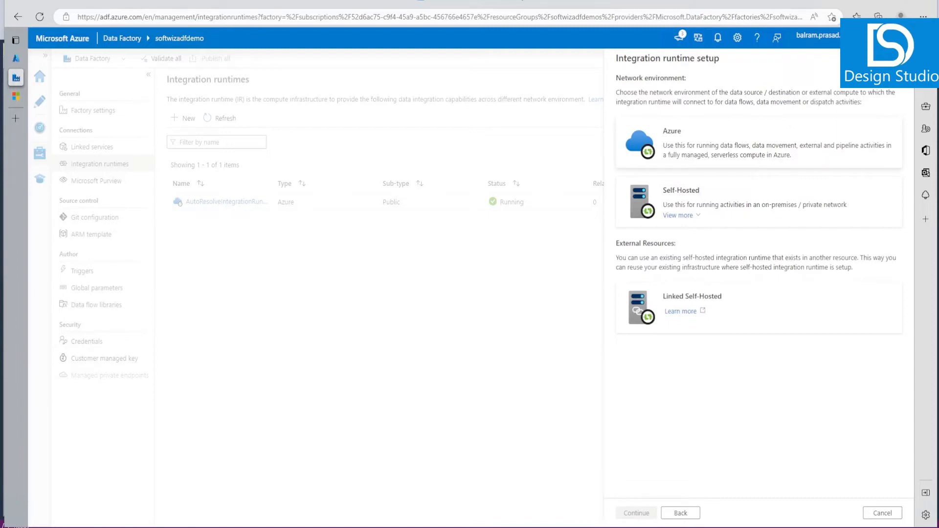
pyautogui.moveTo(721, 215)
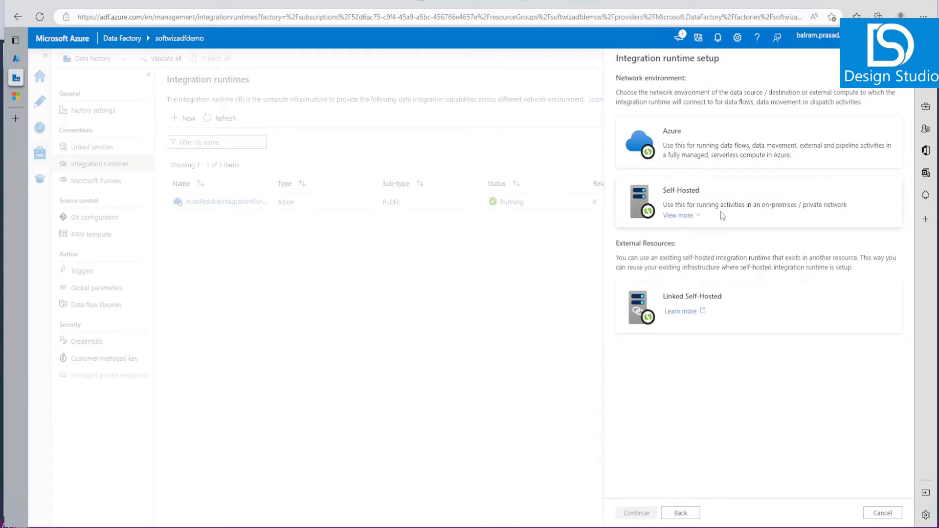
pyautogui.moveTo(721, 215)
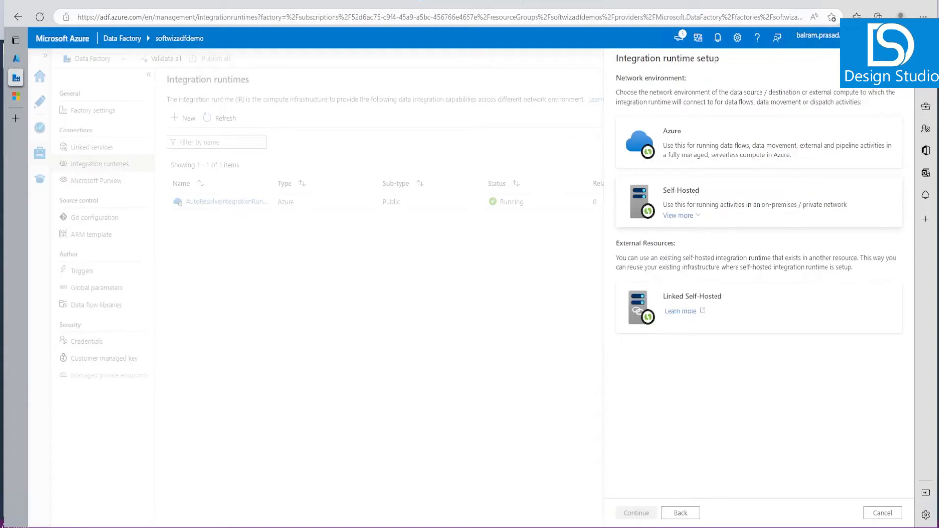
pyautogui.click(676, 215)
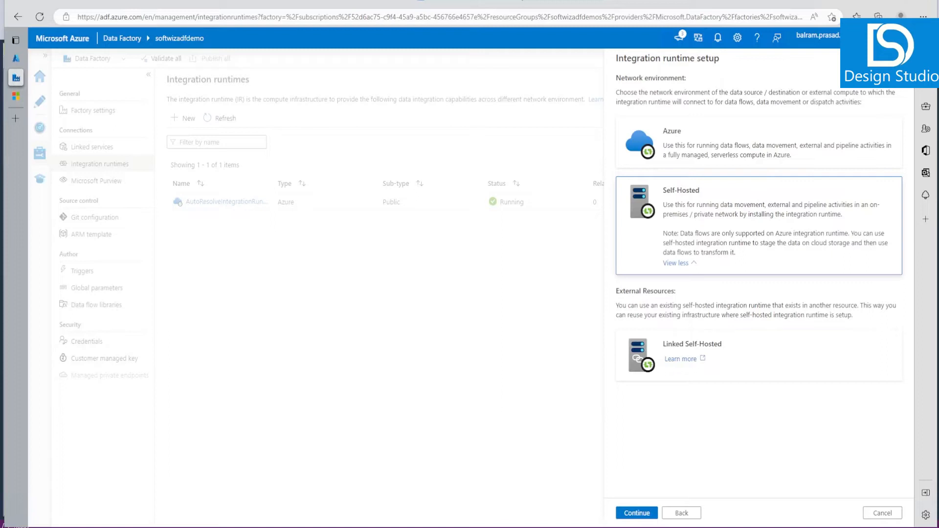
pyautogui.moveTo(754, 258)
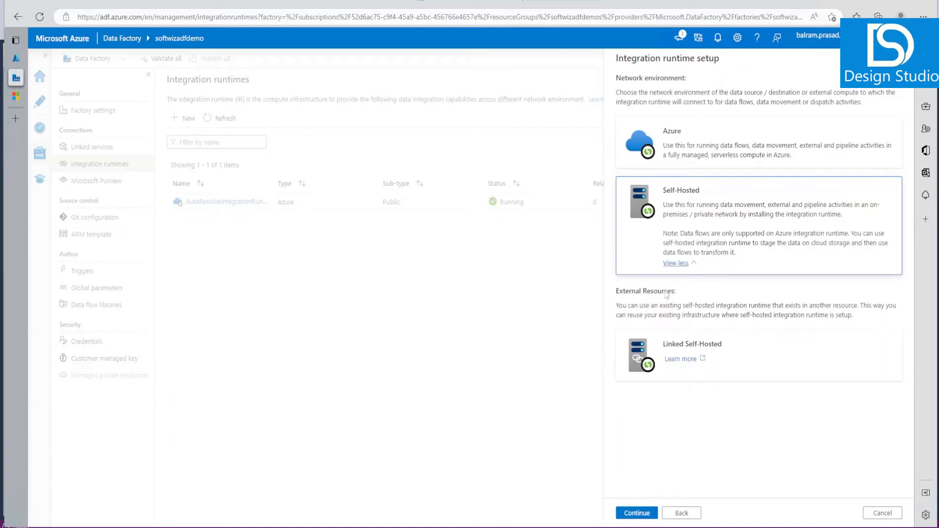
pyautogui.moveTo(671, 325)
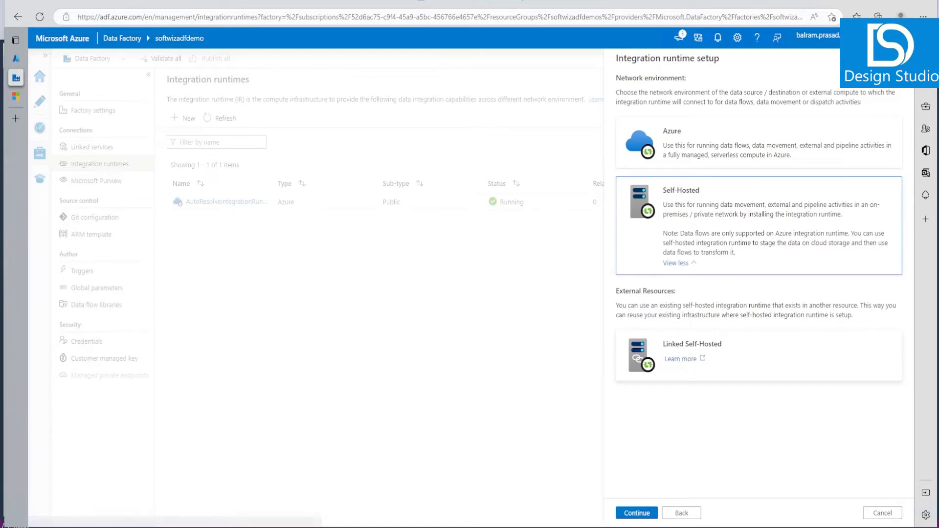
pyautogui.moveTo(747, 392)
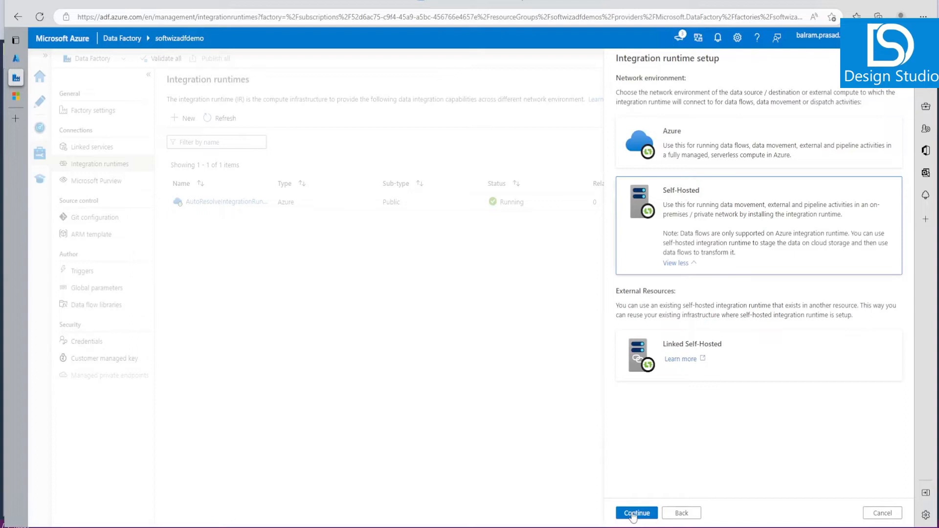
# - Name the self-hosted runtime SoftwizDemoIR and create it, showing its authentication keys
pyautogui.click(636, 526)
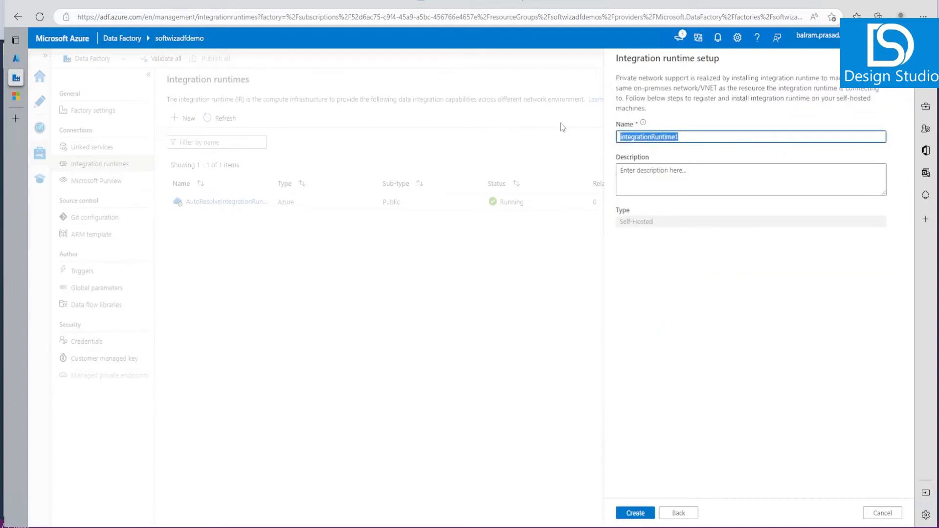
pyautogui.write('SoftwizDemoIR')
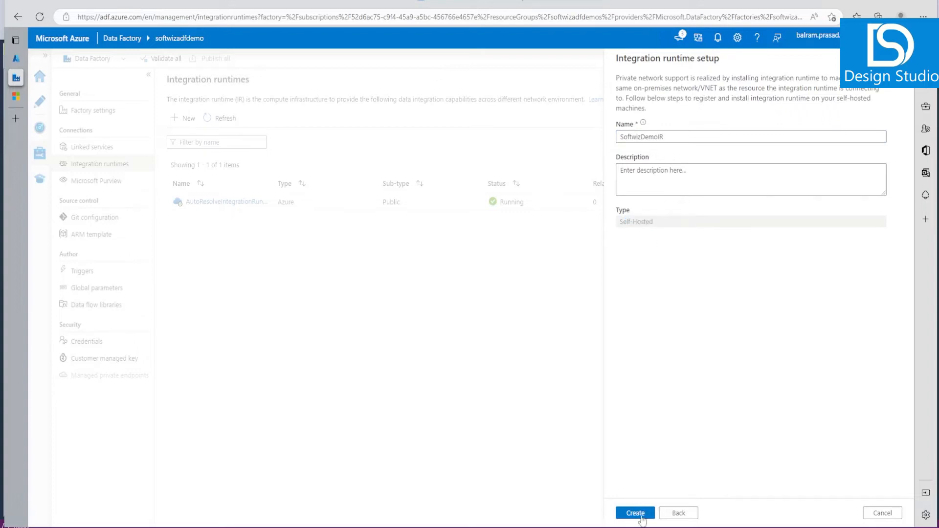
pyautogui.click(635, 512)
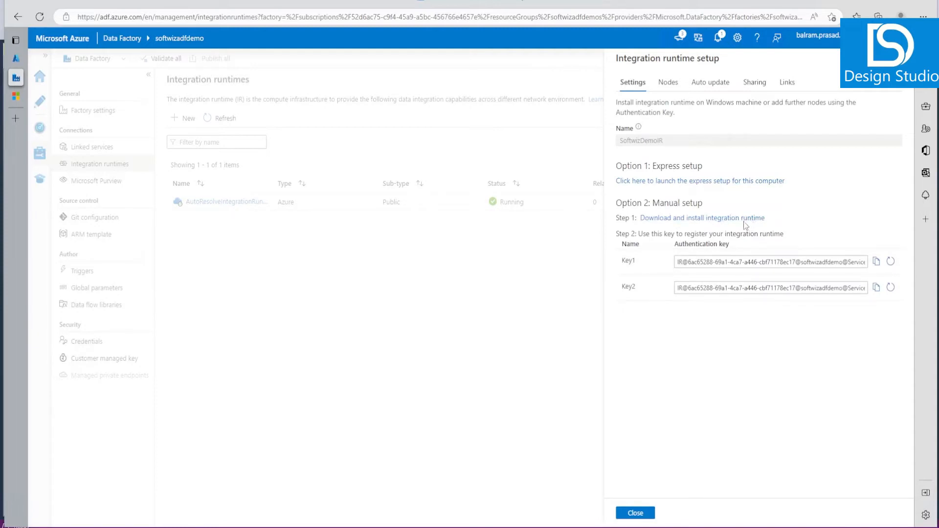
# - Download the IntegrationRuntime_5.23.8324.1.msi installer from the Microsoft Download Center
pyautogui.click(702, 218)
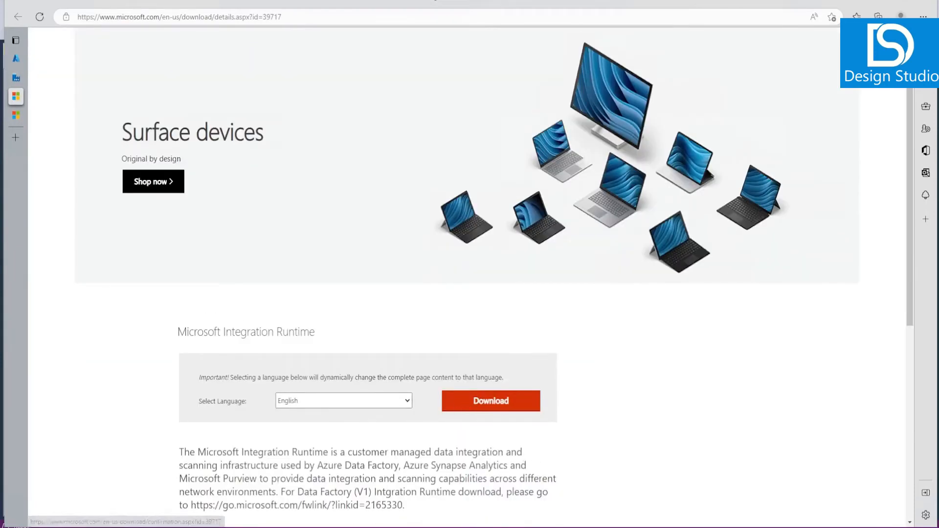
pyautogui.click(491, 400)
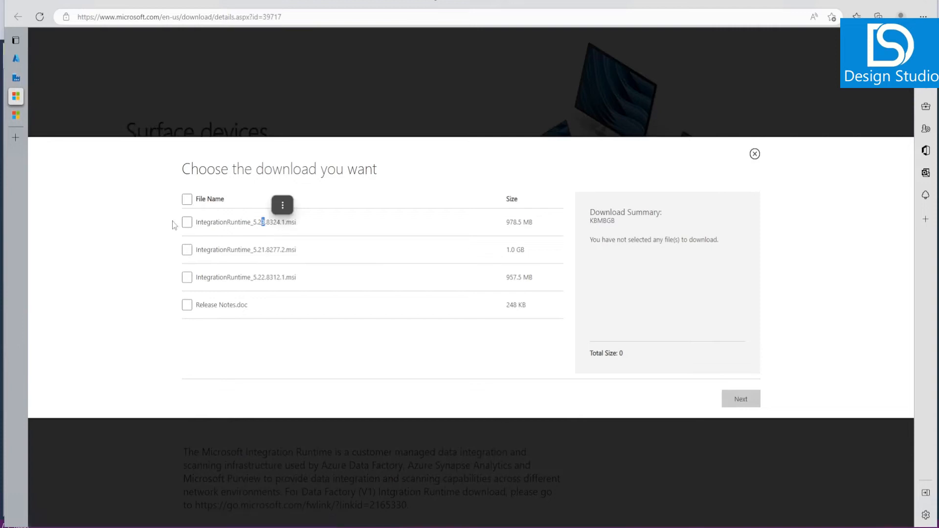
pyautogui.click(741, 399)
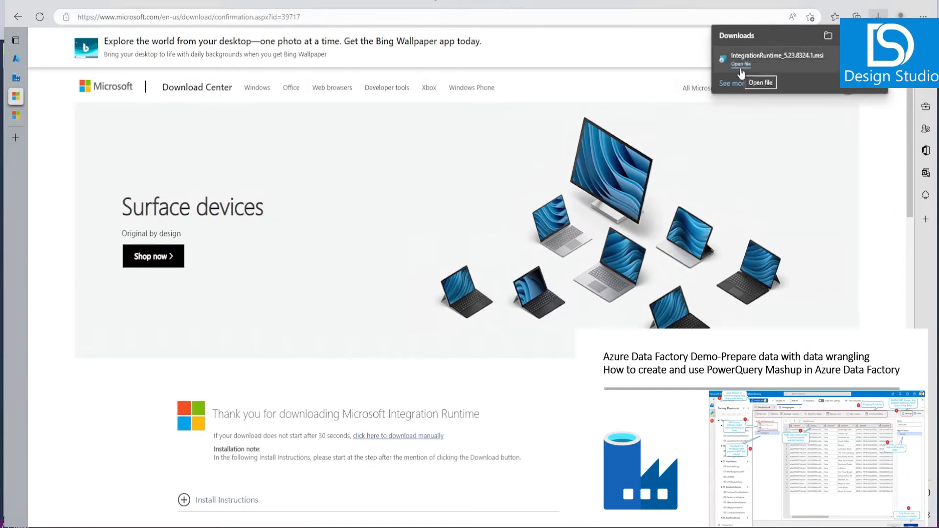
# - Run the installer, accept the license, keep the default folder and finish the installation
pyautogui.click(741, 64)
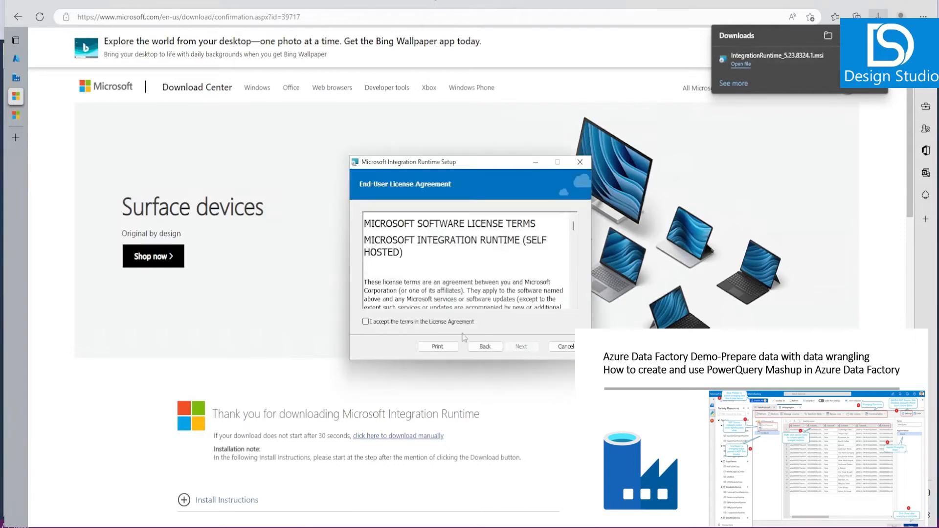
pyautogui.click(521, 347)
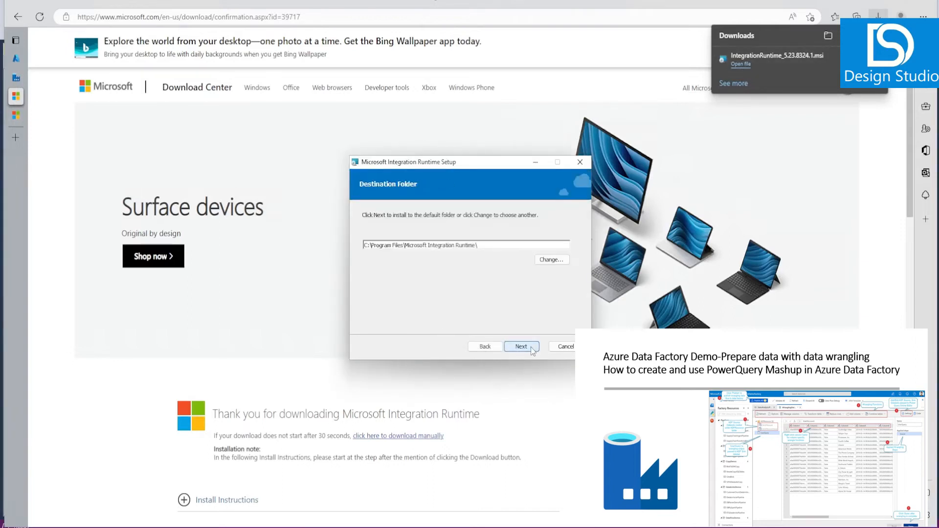
pyautogui.click(521, 347)
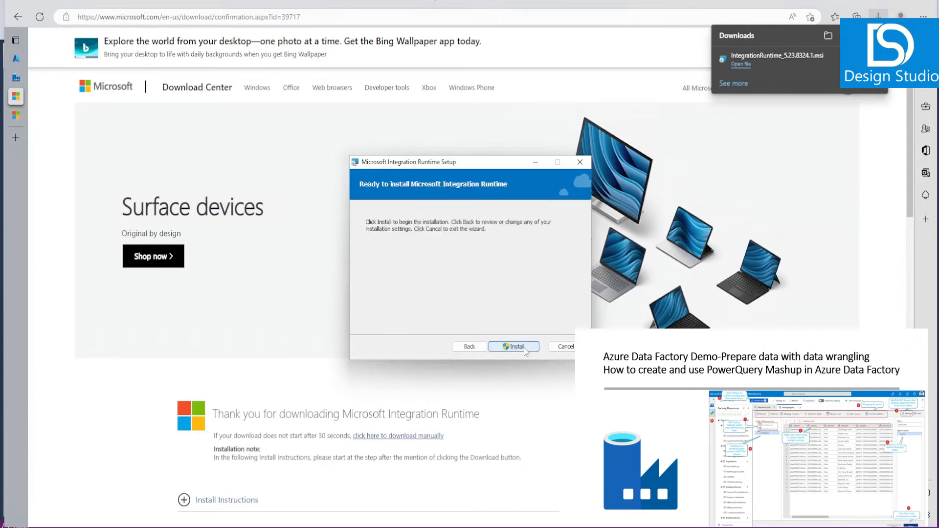
pyautogui.click(514, 346)
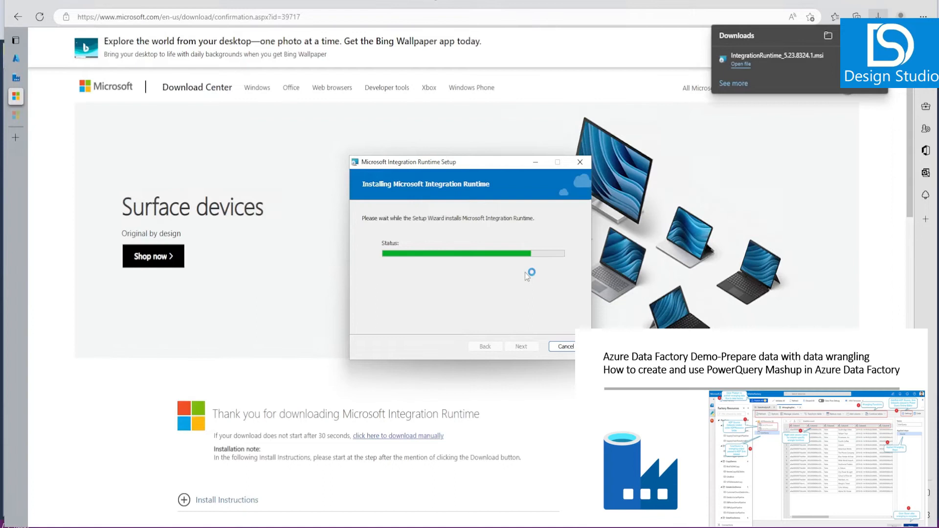
pyautogui.moveTo(529, 276)
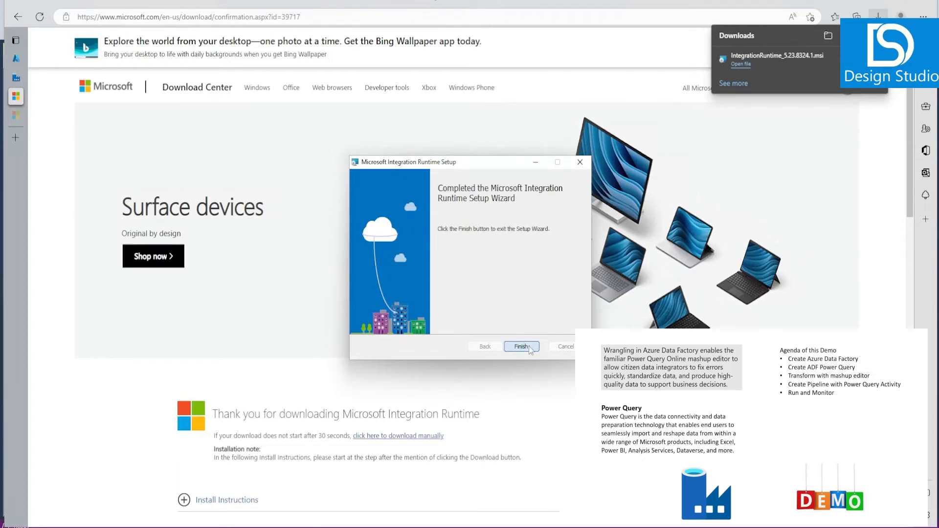
pyautogui.click(521, 346)
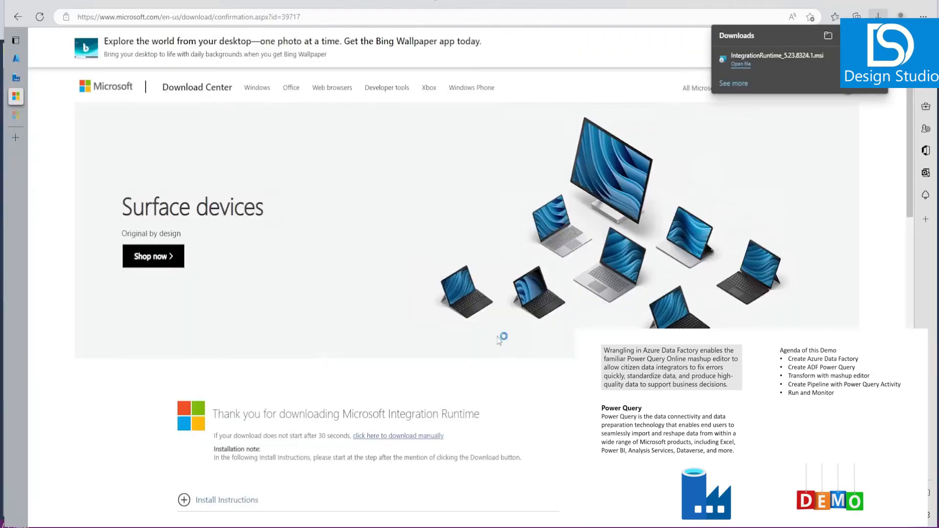
# - Wait for the Configuration Manager's Register Integration Runtime (Self-hosted) window
pyautogui.click(742, 65)
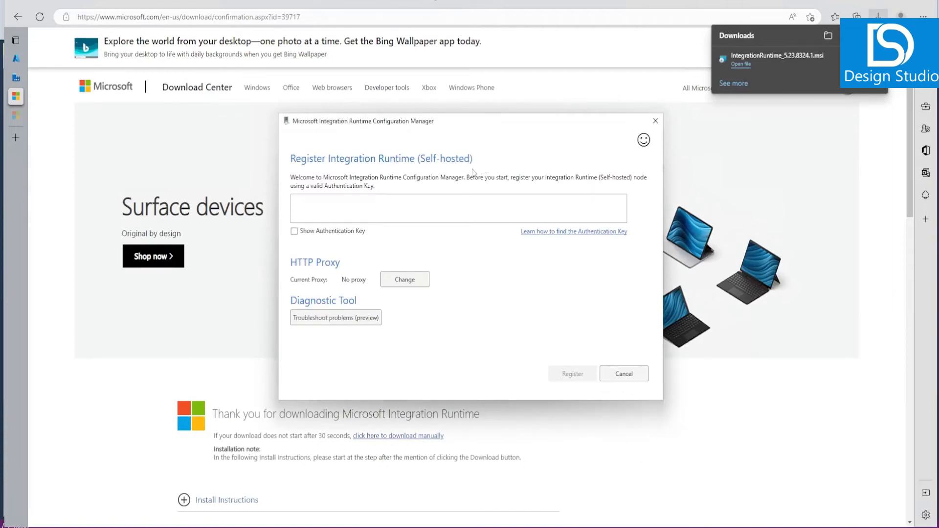
pyautogui.moveTo(466, 167)
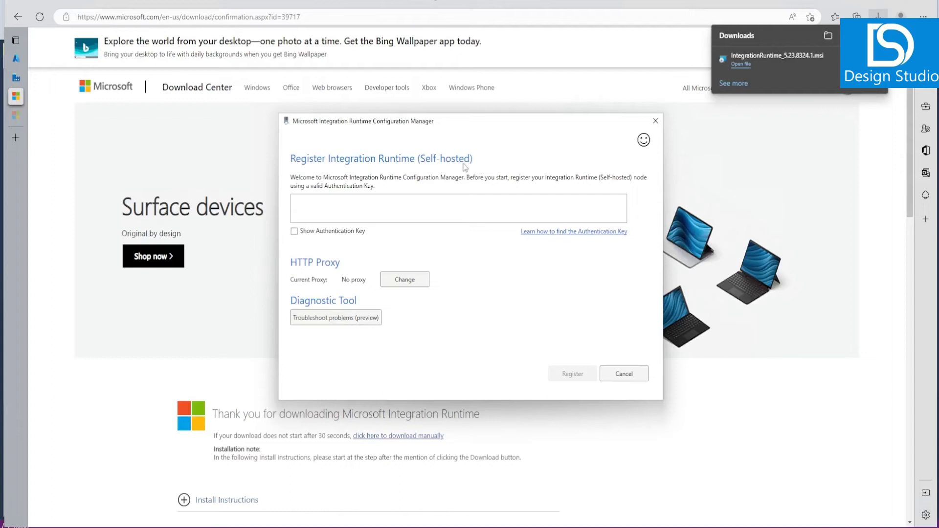
pyautogui.moveTo(517, 293)
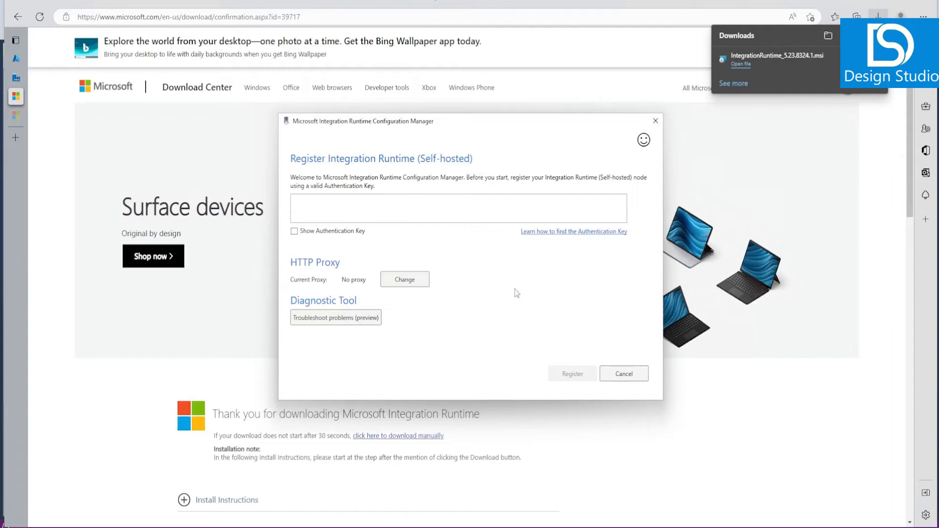
pyautogui.moveTo(27, 83)
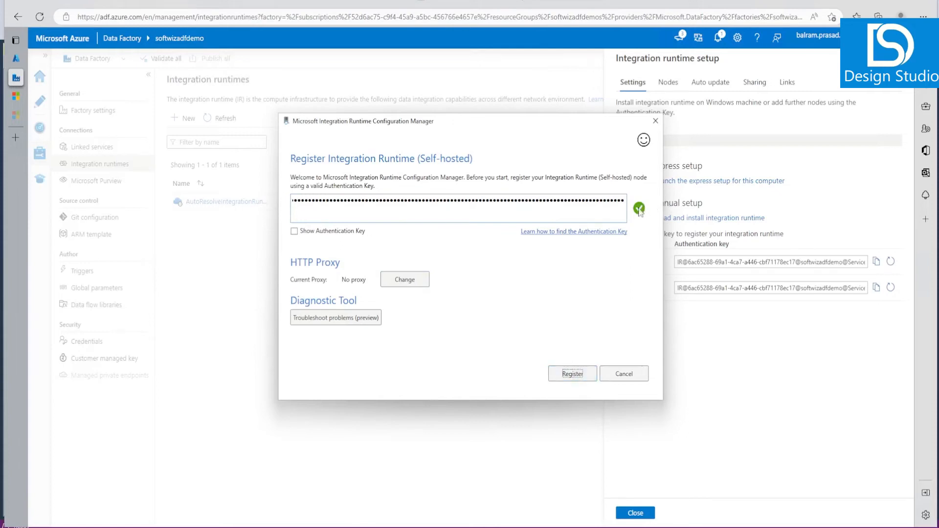
pyautogui.moveTo(639, 219)
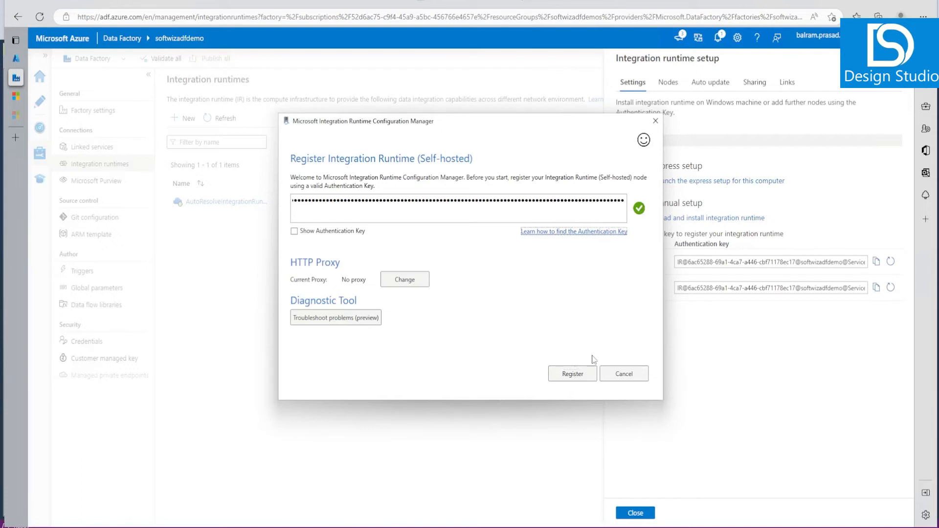
# - Register this machine with Key1, creating node WINDEV2210EVAL under SoftwizDemoIR
pyautogui.click(572, 374)
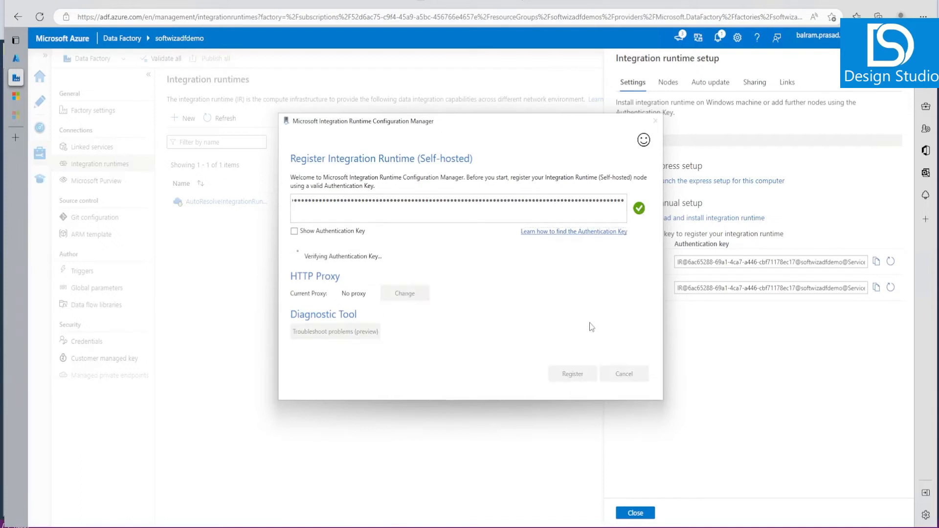
pyautogui.click(573, 373)
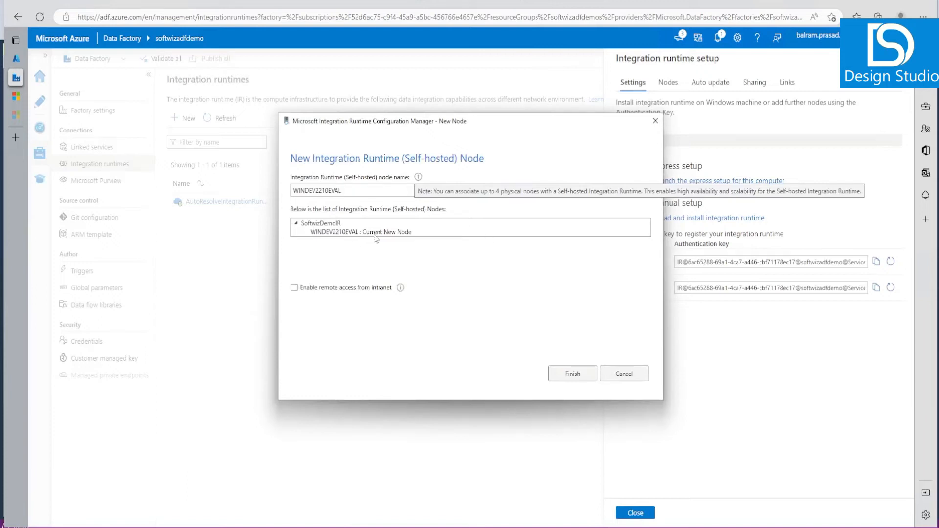
pyautogui.moveTo(487, 229)
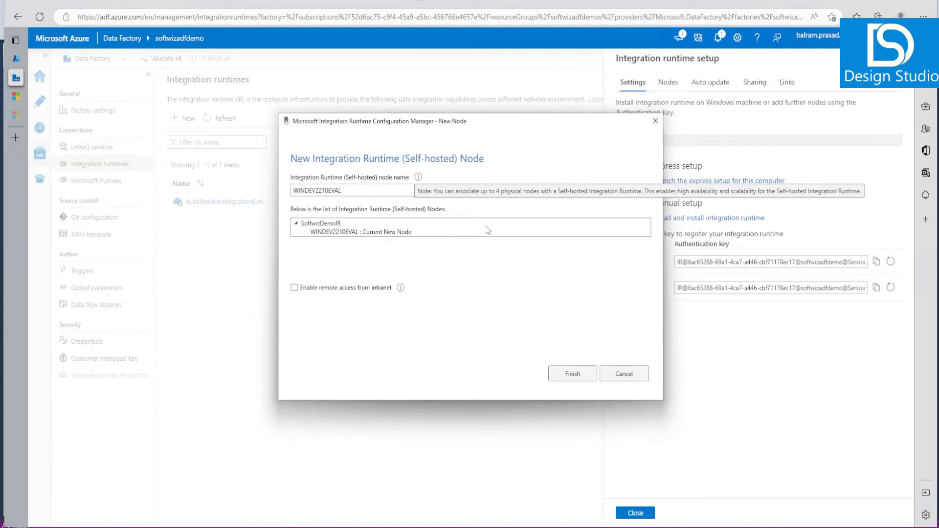
pyautogui.moveTo(527, 239)
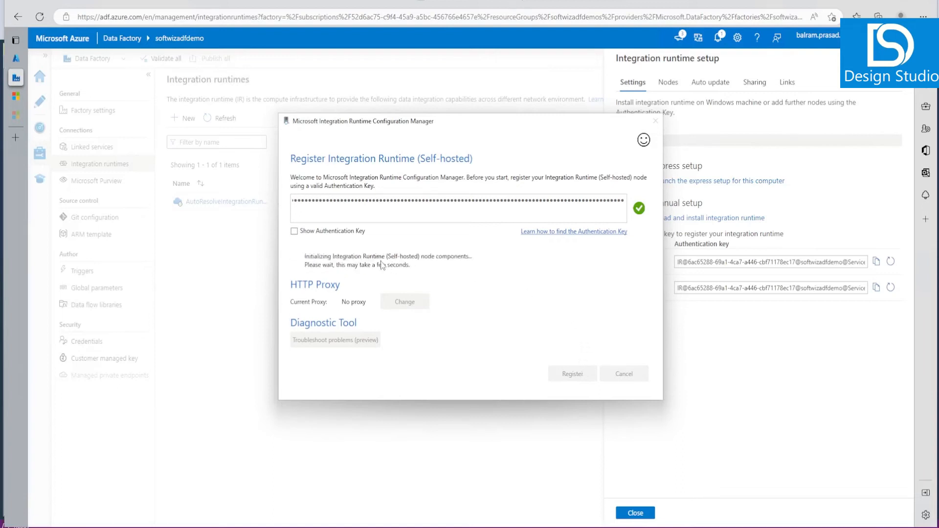
pyautogui.moveTo(458, 272)
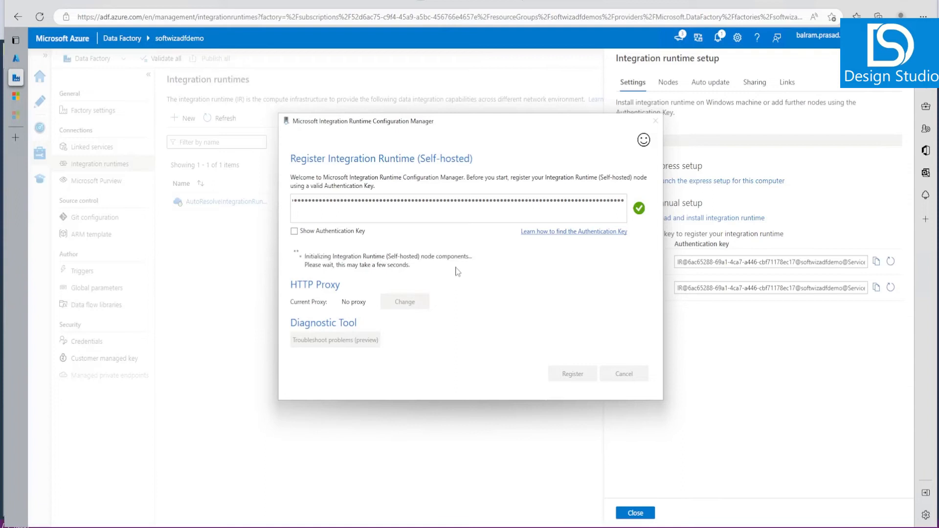
pyautogui.moveTo(476, 278)
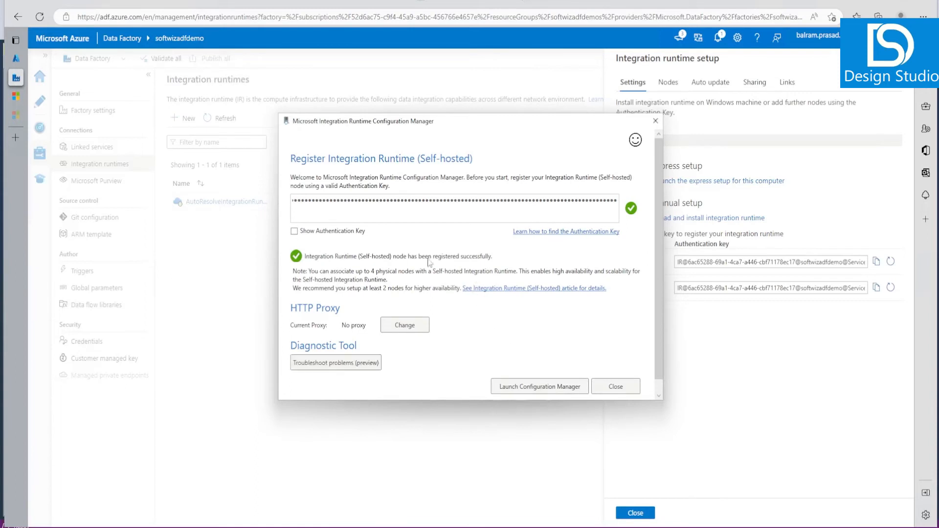
pyautogui.moveTo(461, 296)
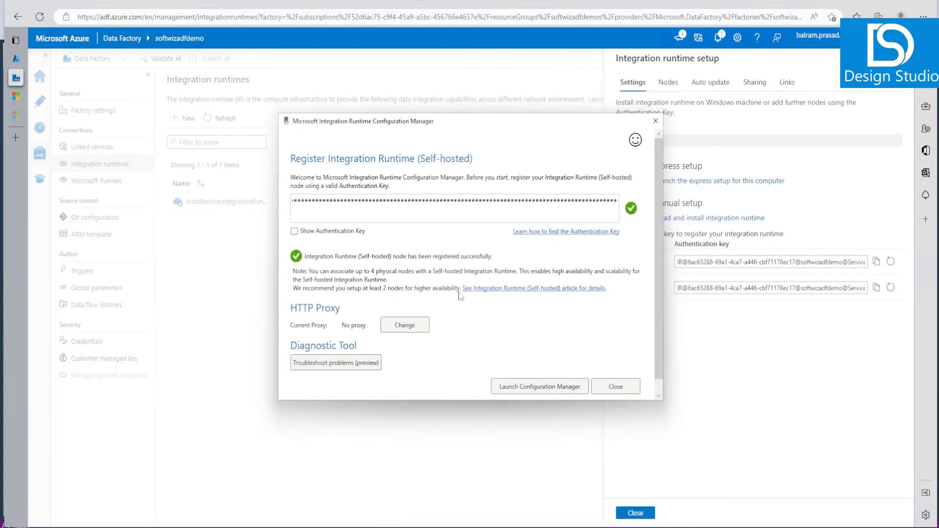
pyautogui.moveTo(565, 397)
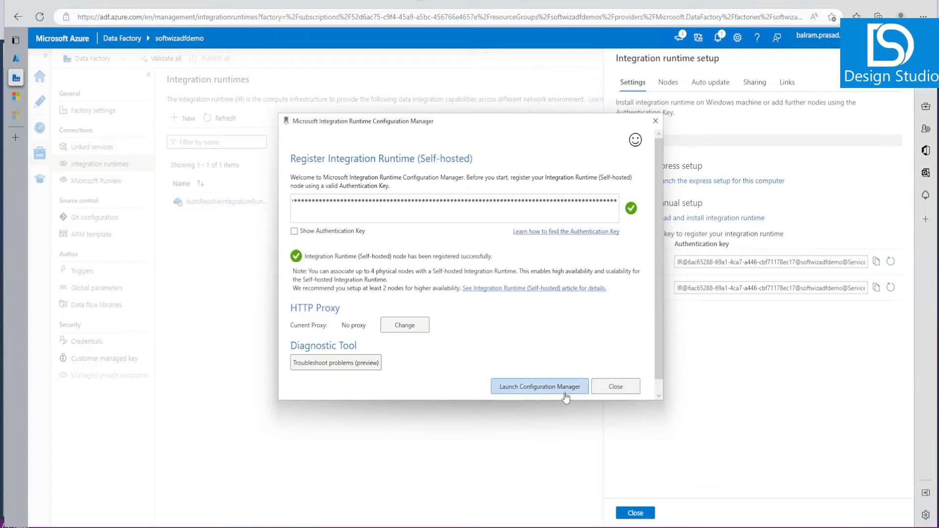
pyautogui.moveTo(550, 395)
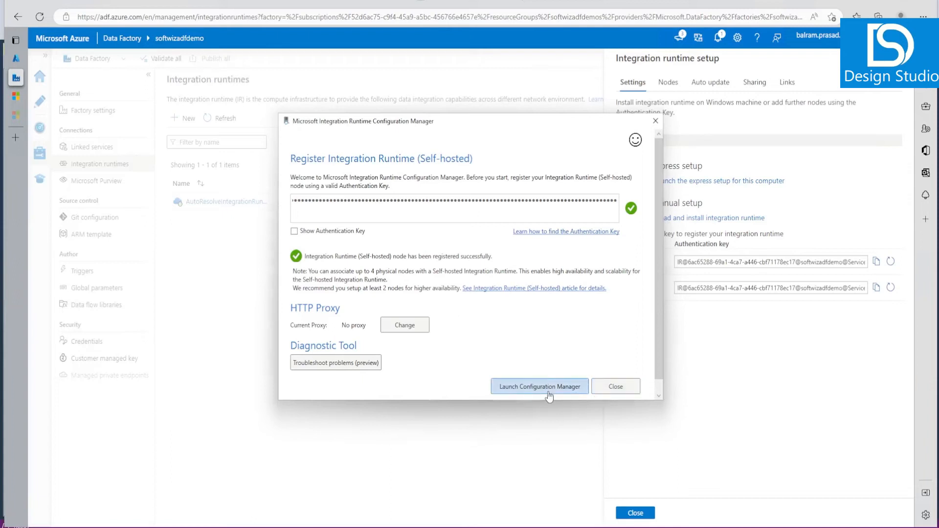
# - Launch the Configuration Manager and review the node's Settings, Diagnostics and Update status
pyautogui.click(540, 386)
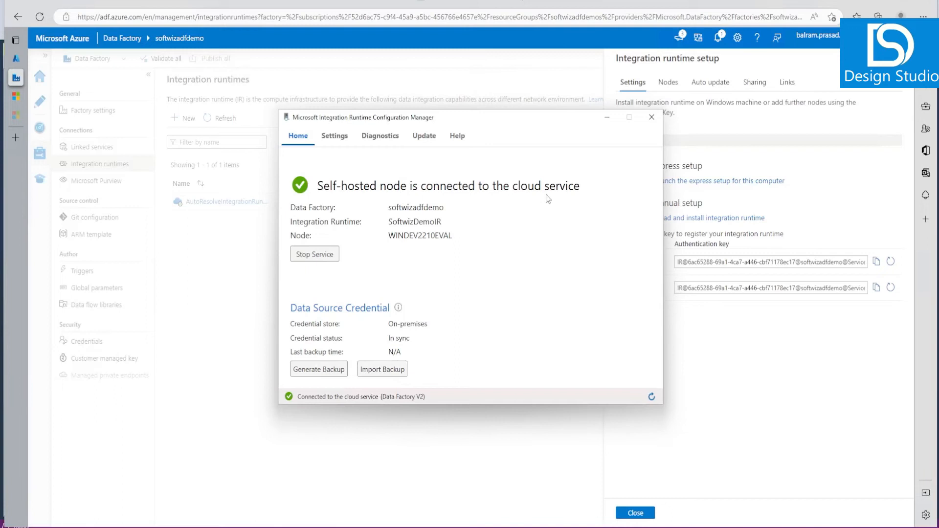
pyautogui.moveTo(398, 306)
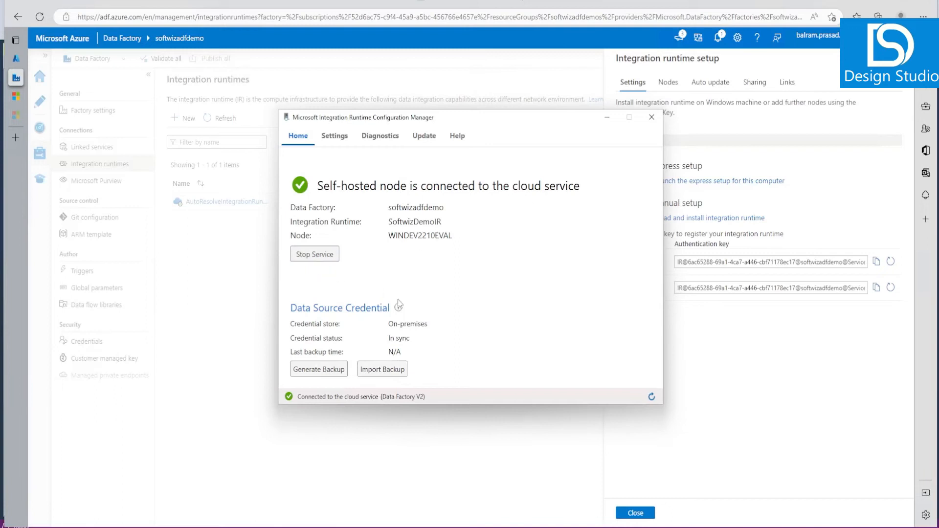
pyautogui.click(335, 136)
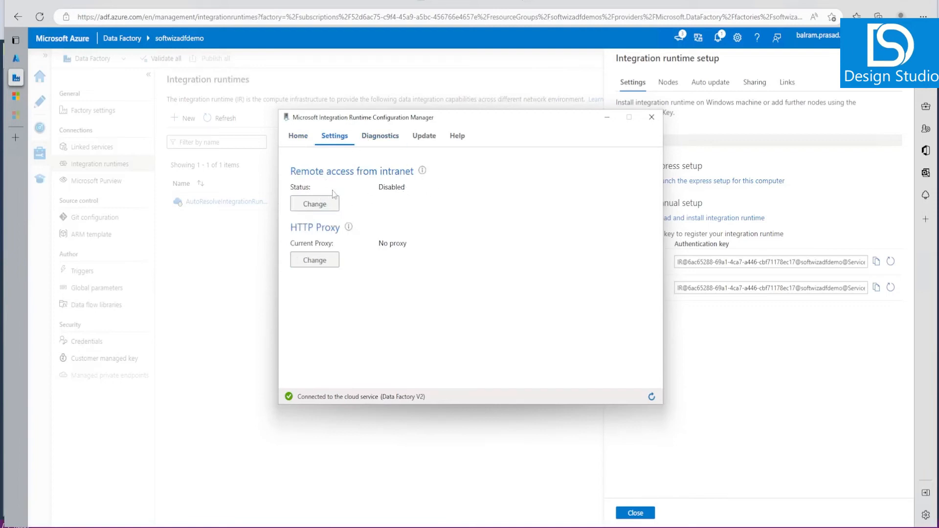
pyautogui.moveTo(395, 168)
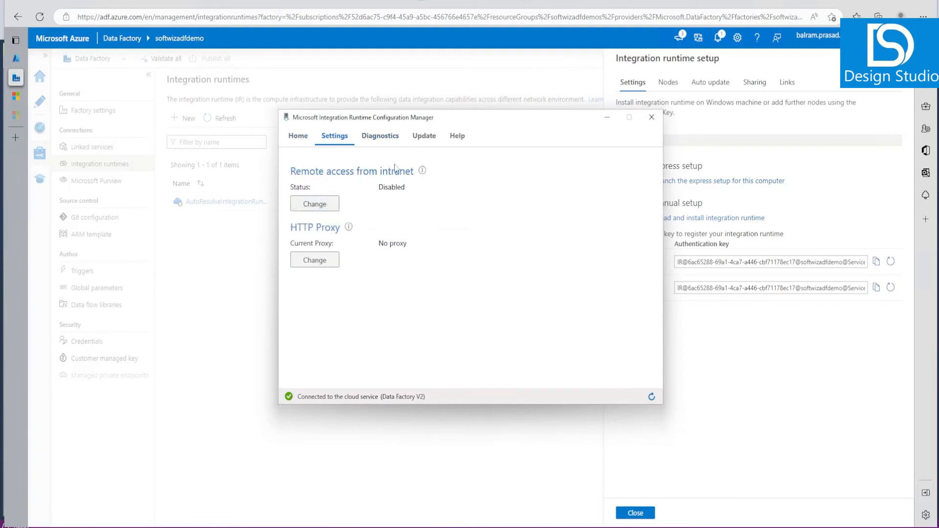
pyautogui.click(380, 136)
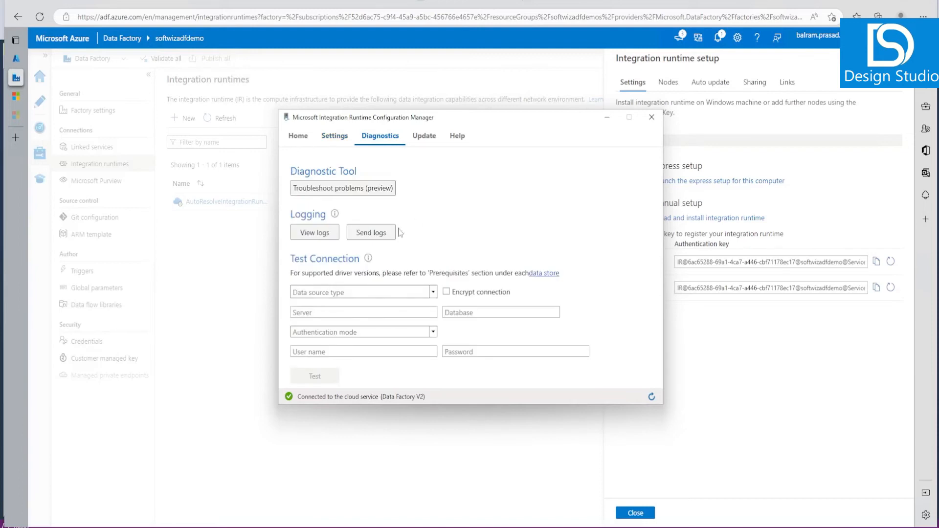
pyautogui.click(423, 136)
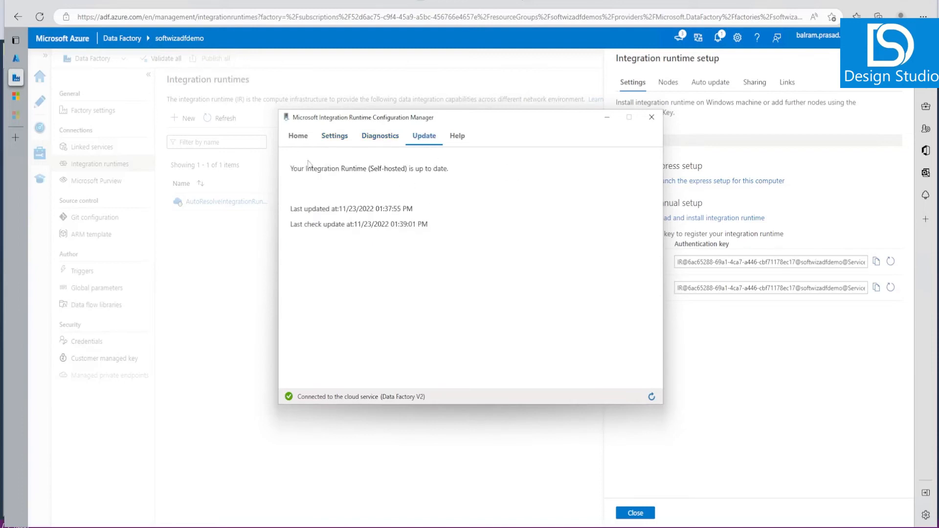
pyautogui.click(298, 136)
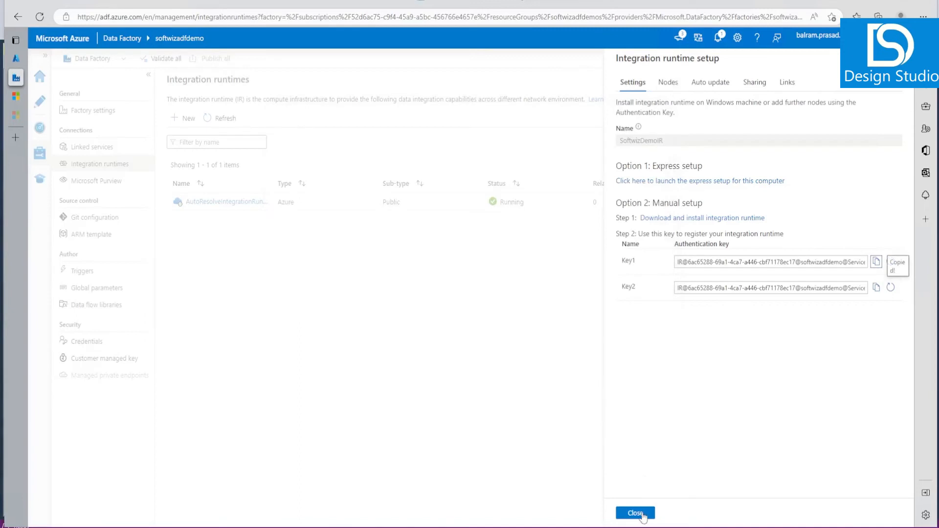
# - Refresh the runtime list so SoftwizDemoIR shows Running, then open its edit settings
pyautogui.click(636, 512)
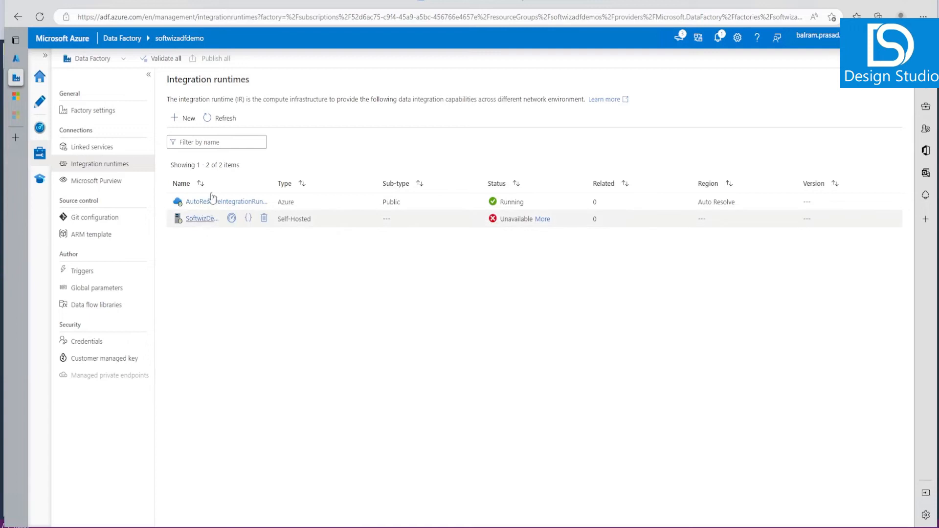
pyautogui.click(219, 117)
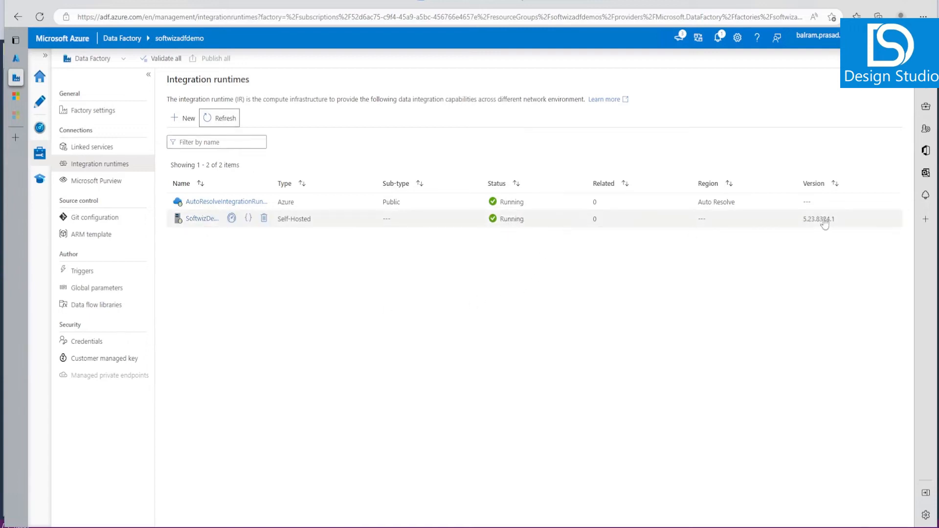
pyautogui.click(202, 218)
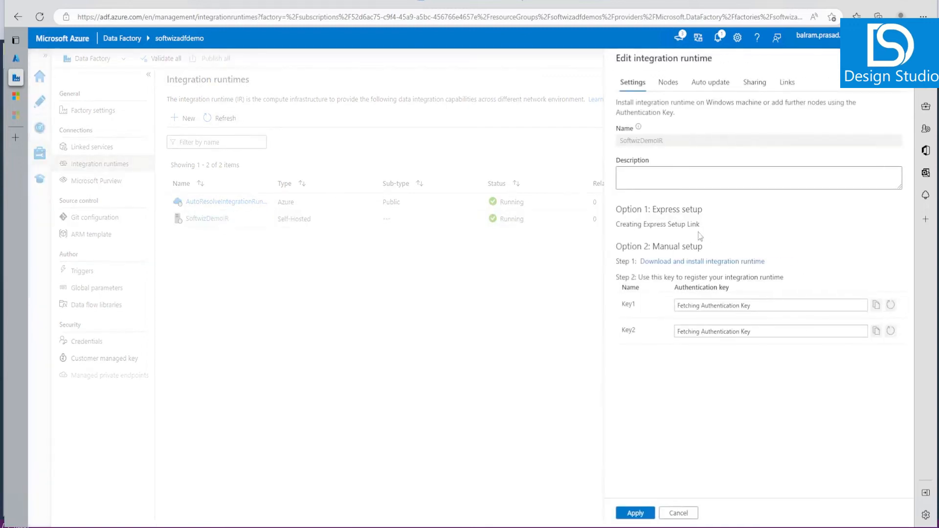
# - Review SoftwizDemoIR's Nodes, Auto update and Sharing details, then return to the portal
pyautogui.click(668, 82)
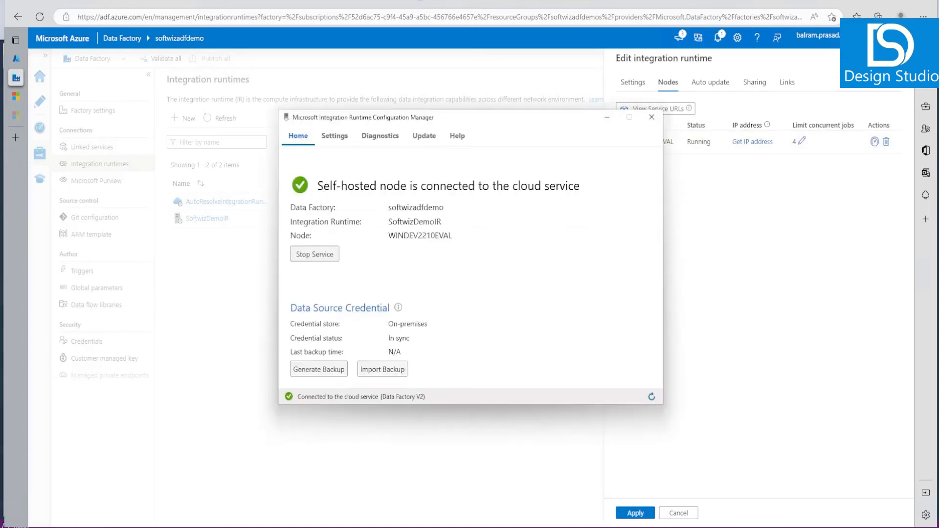
pyautogui.click(710, 82)
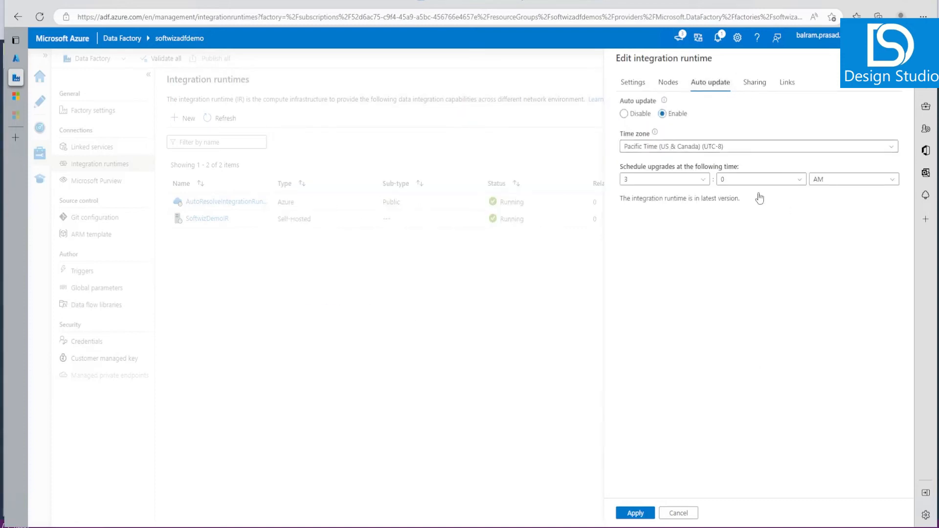
pyautogui.click(754, 82)
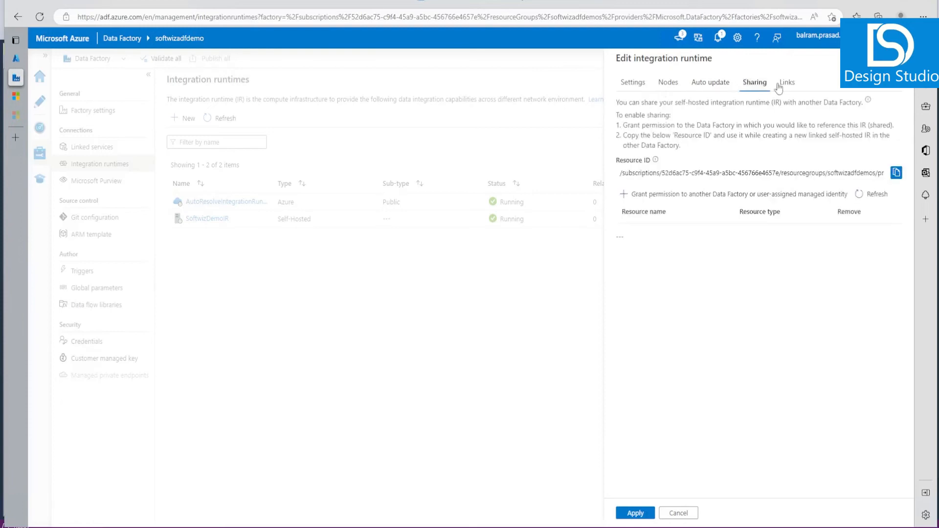
pyautogui.moveTo(741, 199)
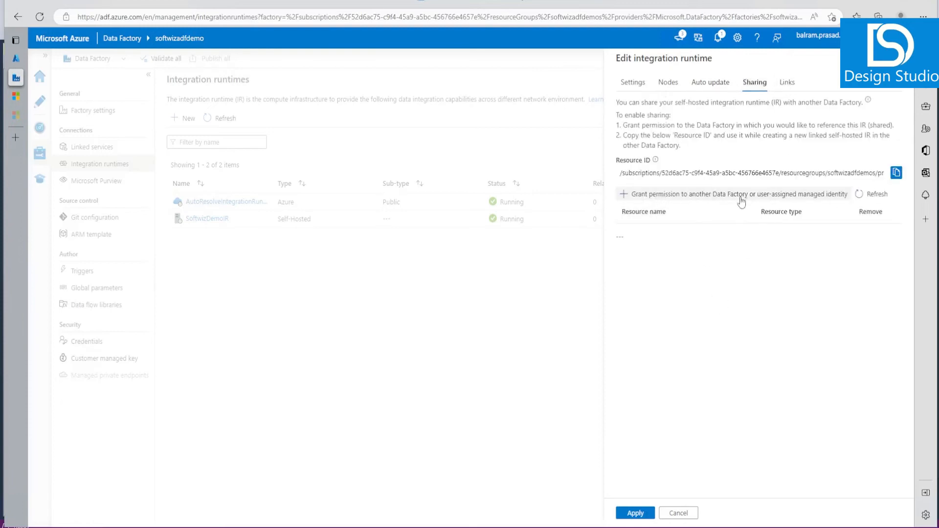
pyautogui.moveTo(708, 271)
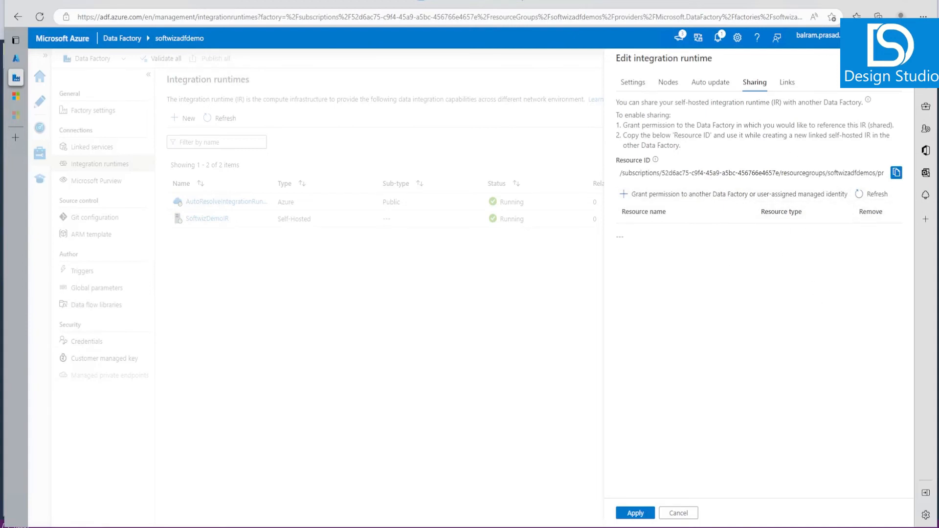
pyautogui.click(631, 82)
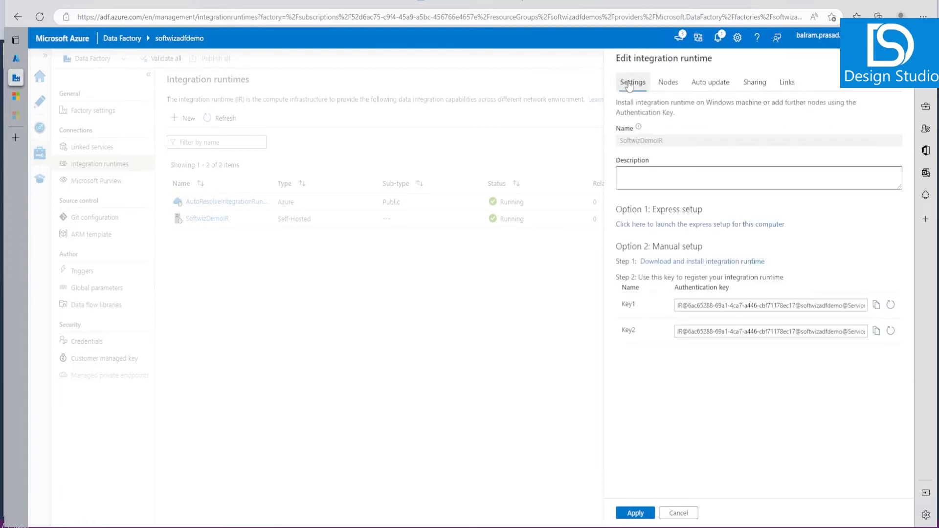
pyautogui.click(679, 513)
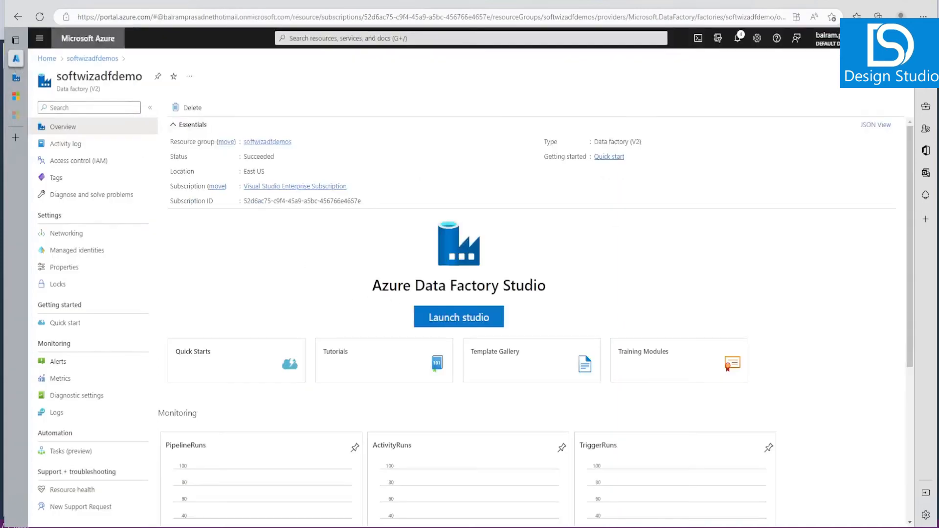
# - From the softwizadfdemos resource group, launch Synapse Studio for softwizdemo and reach its Manage hub
pyautogui.click(92, 58)
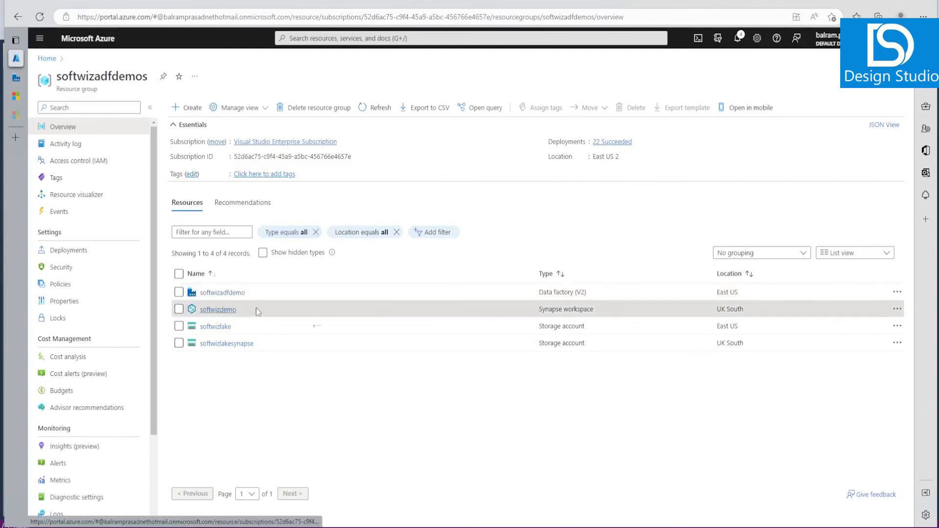
pyautogui.click(218, 309)
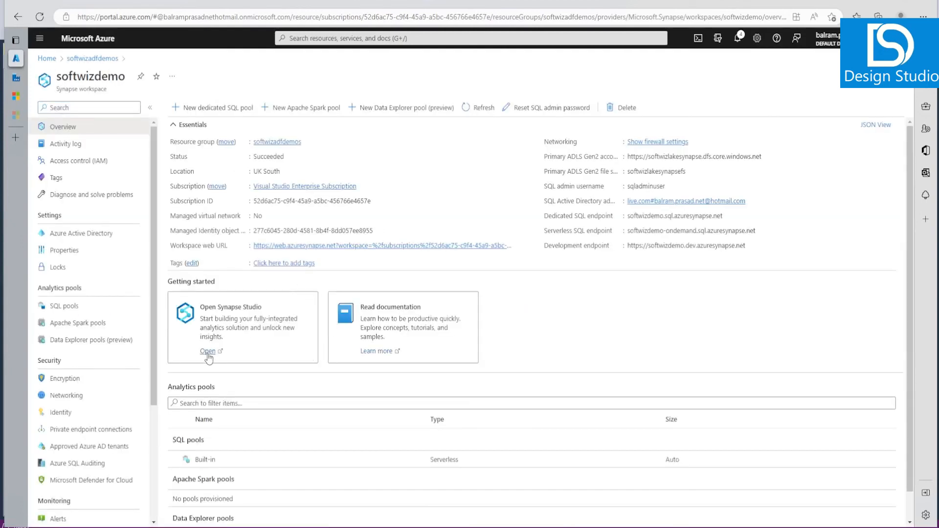
pyautogui.click(207, 351)
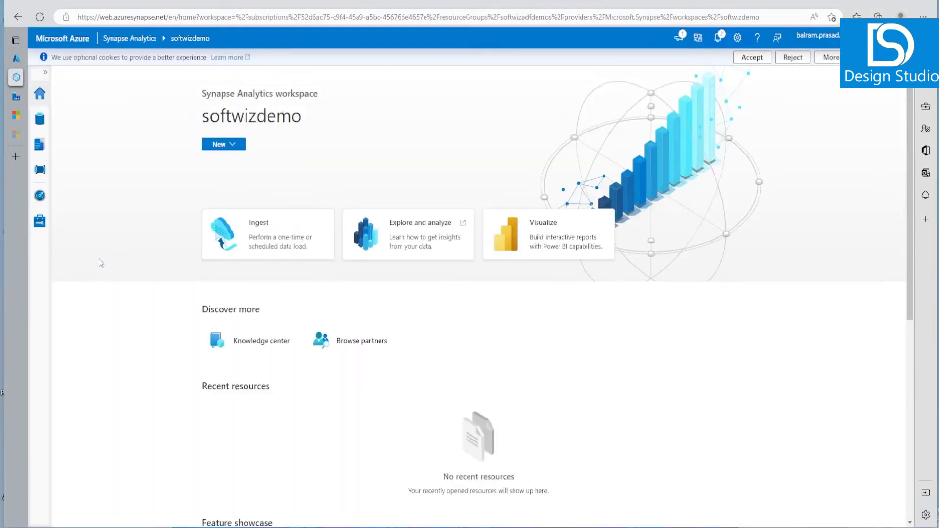
pyautogui.moveTo(120, 131)
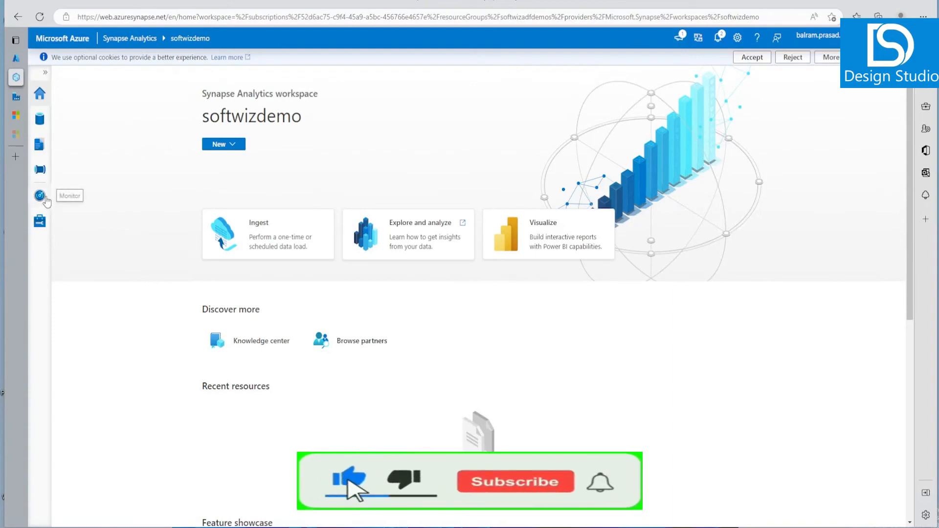
pyautogui.click(39, 221)
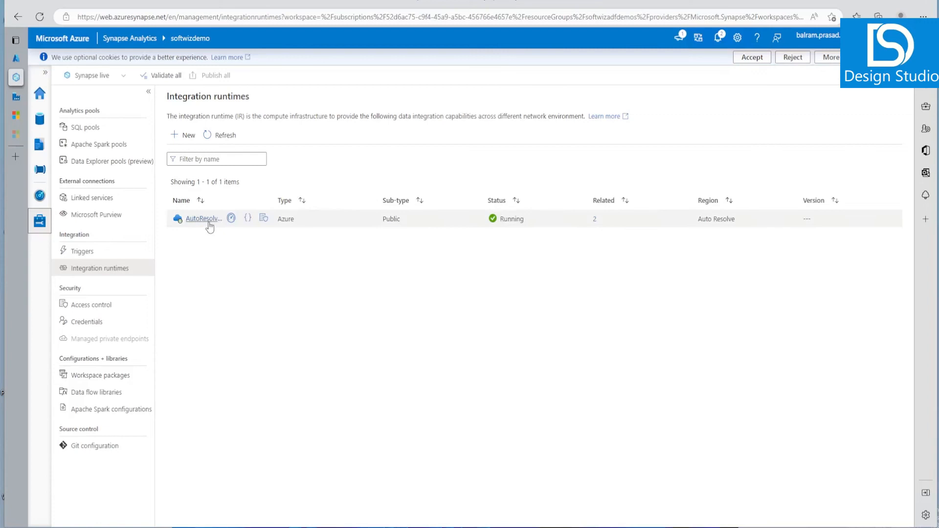
# - Inspect the AutoResolveIntegrationRuntime's settings and data flow options in Synapse
pyautogui.click(203, 220)
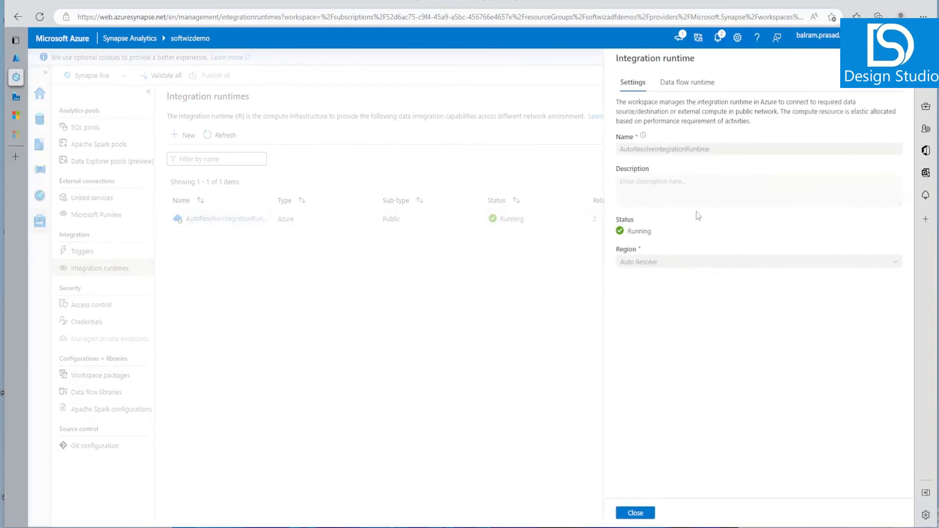
pyautogui.click(686, 82)
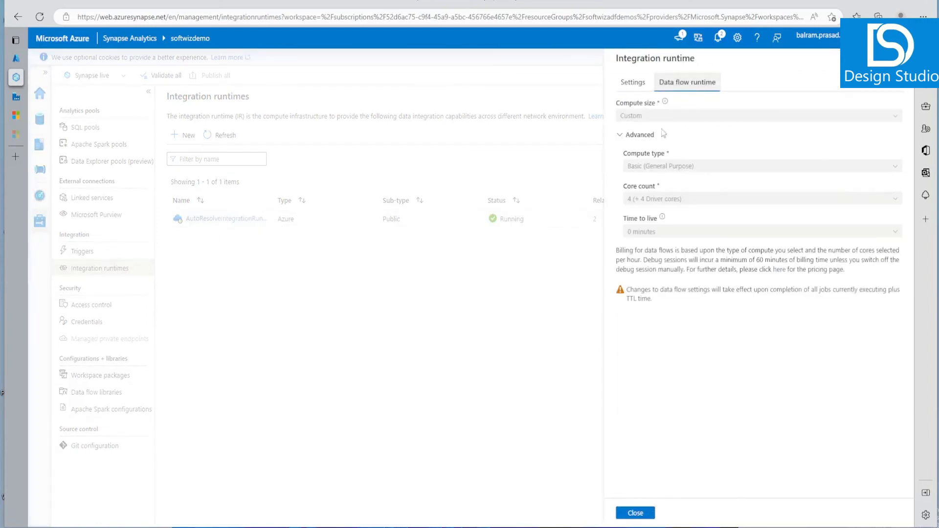
pyautogui.click(636, 513)
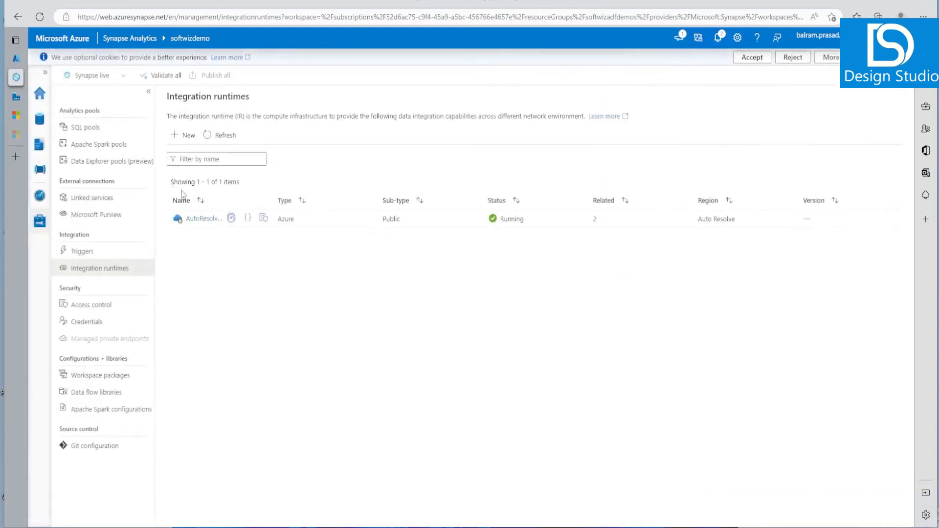
# - Start a new Synapse integration runtime of type Azure, Self-Hosted and continue
pyautogui.click(182, 135)
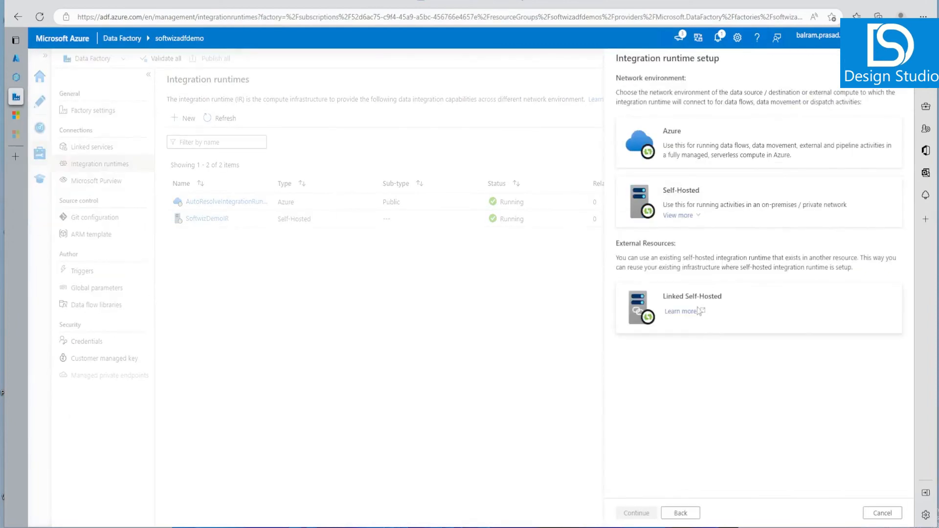
pyautogui.moveTo(718, 304)
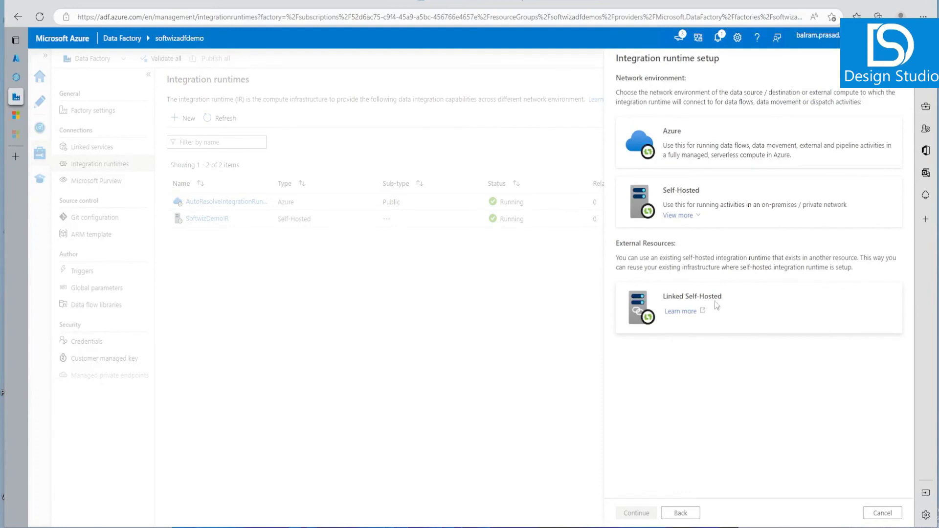
pyautogui.click(66, 78)
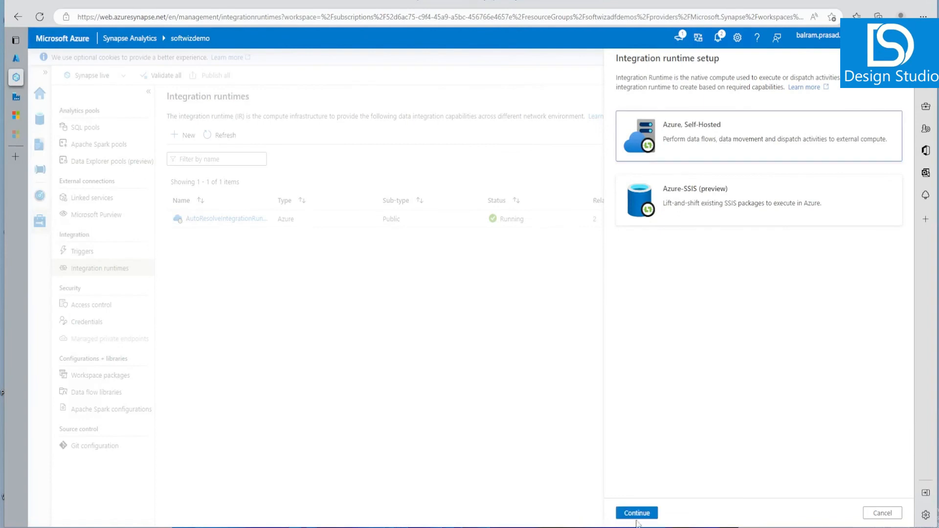
pyautogui.click(636, 526)
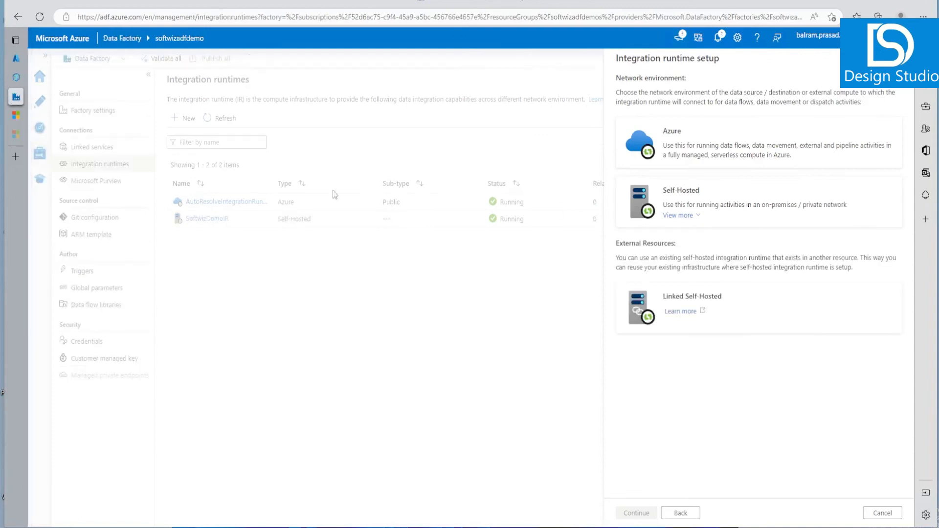
pyautogui.moveTo(107, 131)
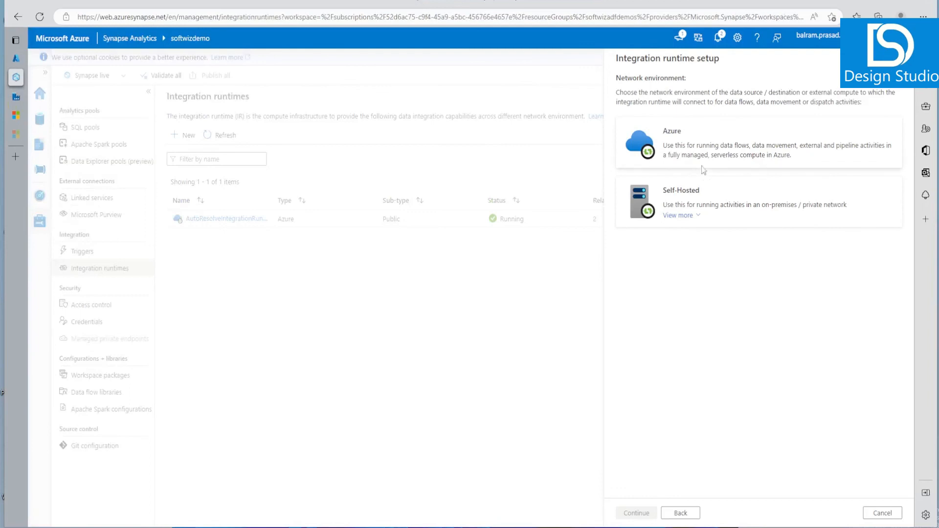
pyautogui.moveTo(739, 392)
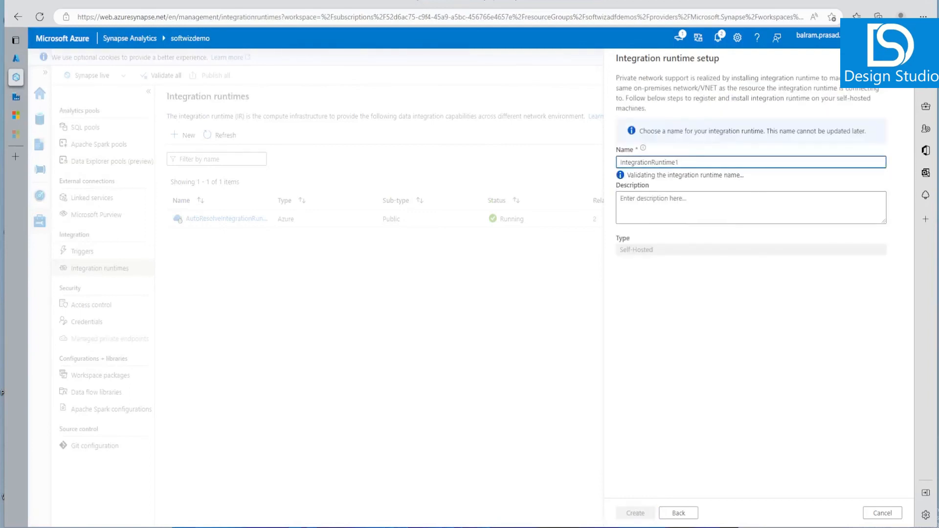
# - Name the new self-hosted runtime softwizdemosynapseIR and create it
pyautogui.write('softwizdemosynapseIR')
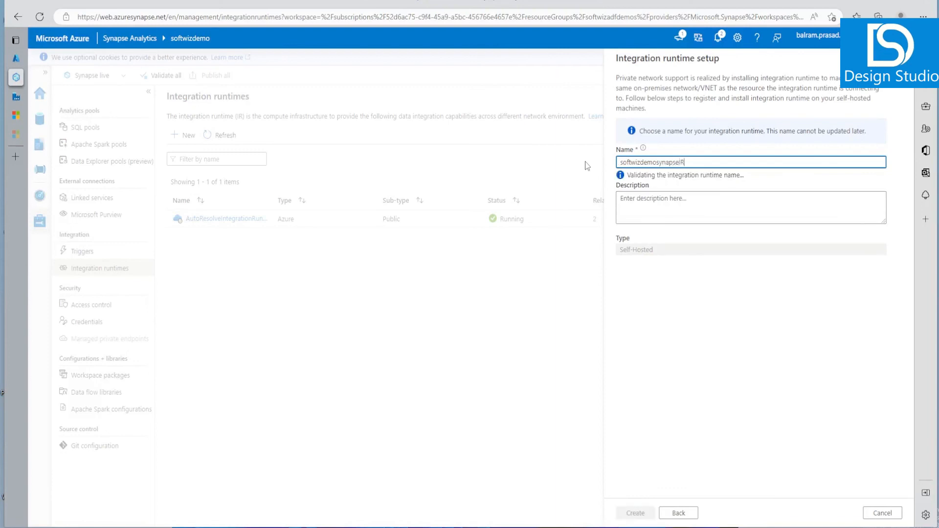
pyautogui.click(636, 513)
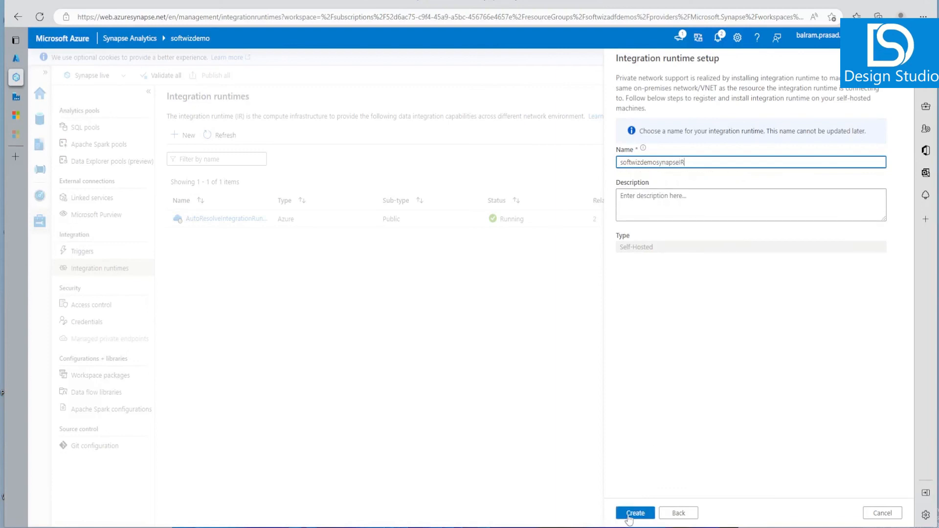
pyautogui.click(636, 513)
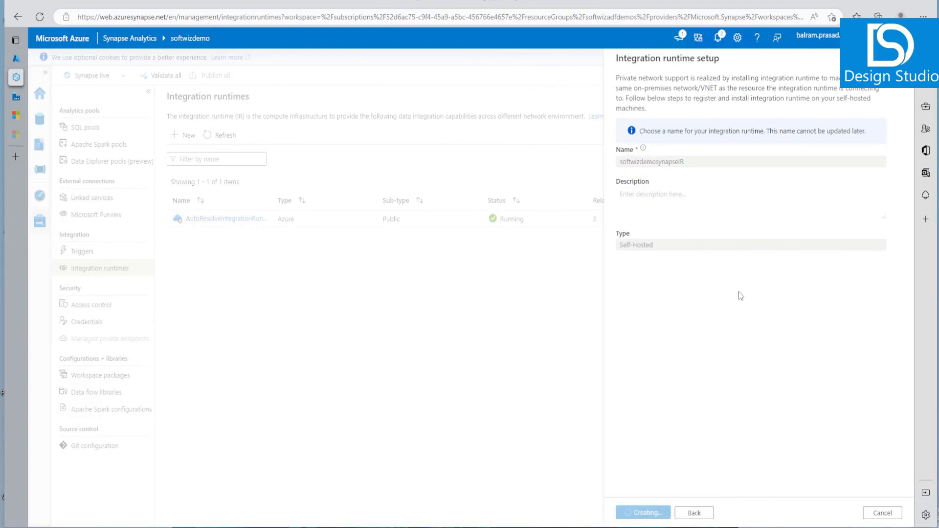
pyautogui.moveTo(716, 178)
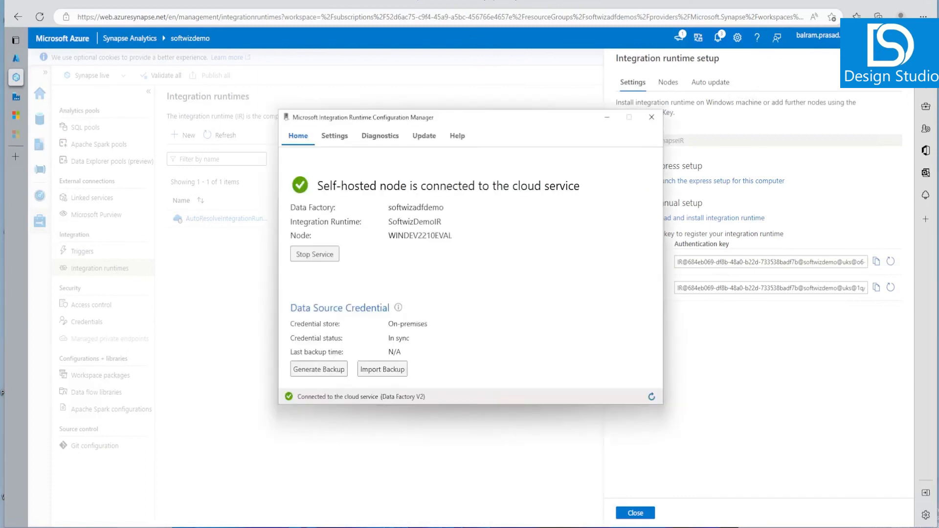
pyautogui.moveTo(456, 272)
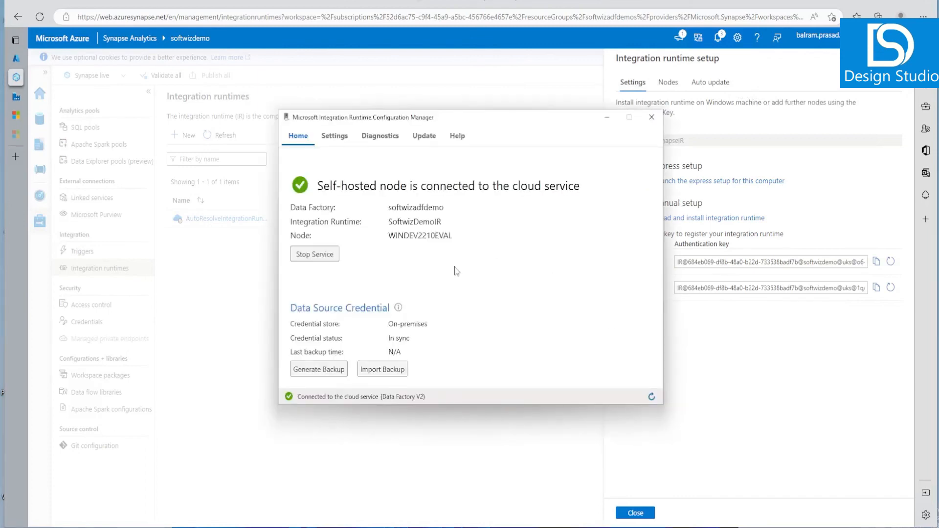
pyautogui.moveTo(460, 268)
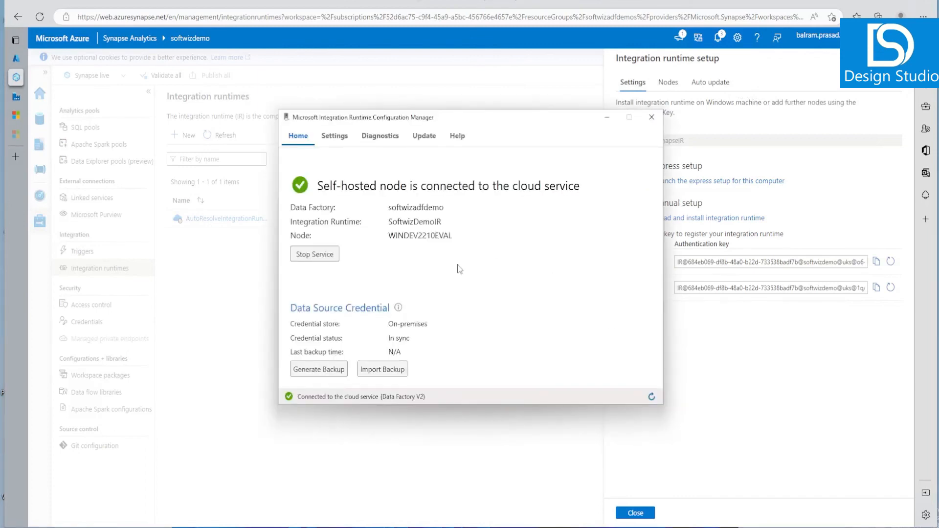
pyautogui.moveTo(419, 405)
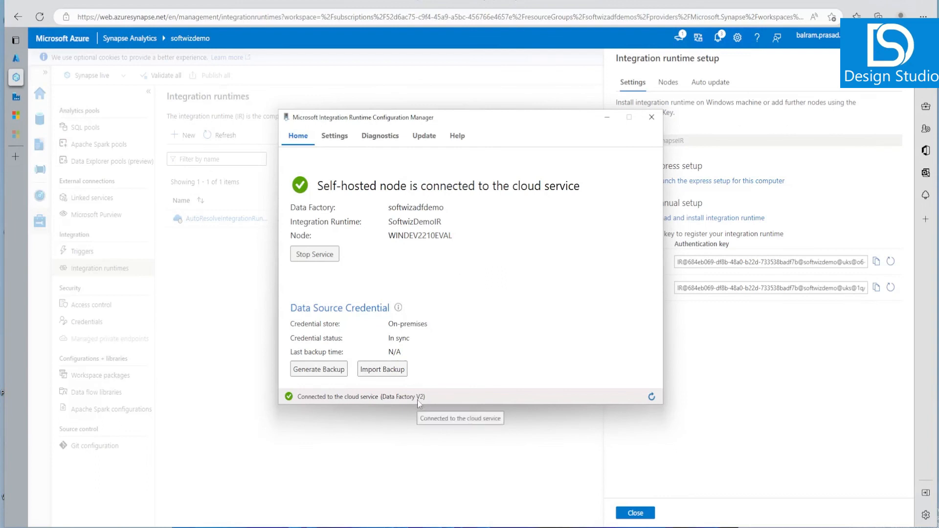
pyautogui.moveTo(448, 355)
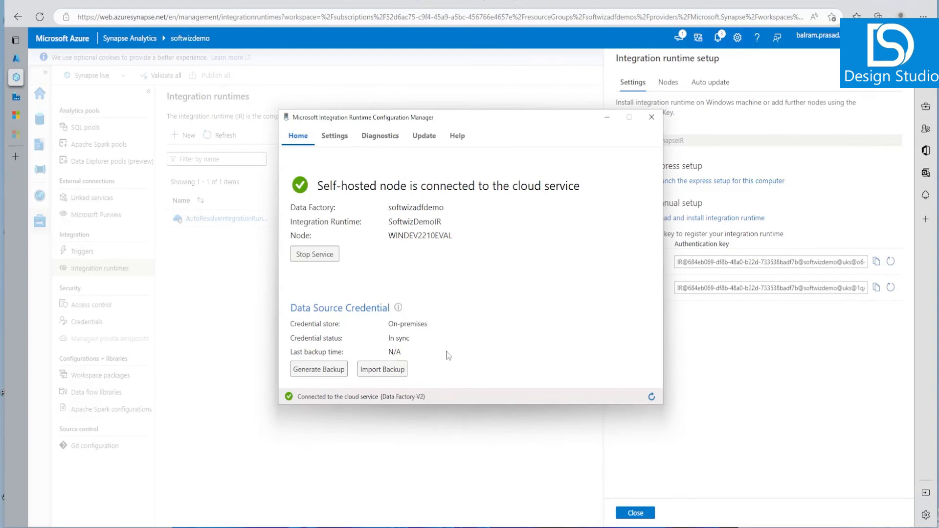
pyautogui.moveTo(763, 356)
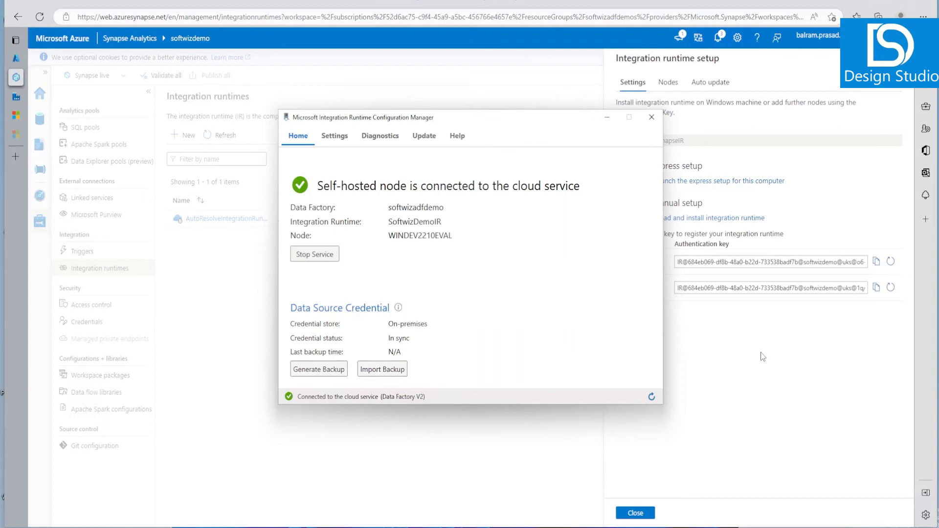
pyautogui.moveTo(607, 121)
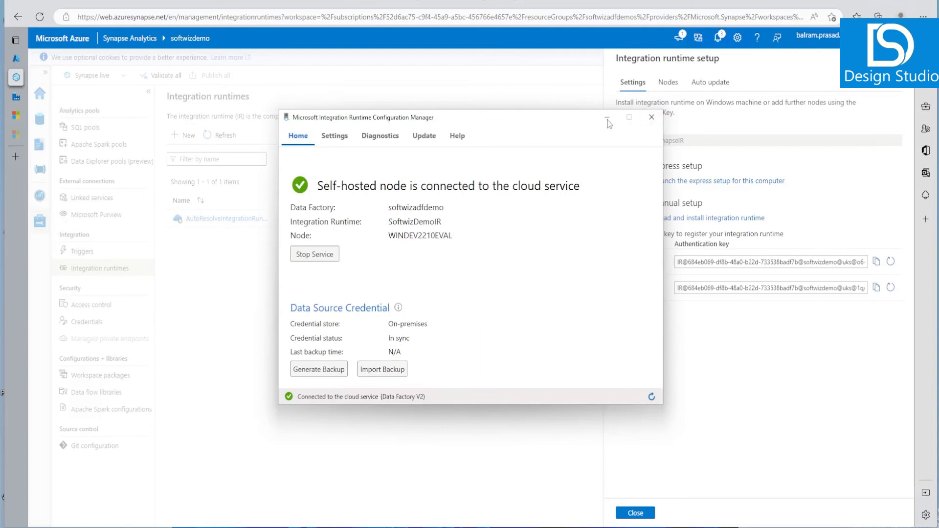
# - Reveal softwizdemosynapseIR's authentication keys, then cancel the Data Factory setup pane to see SoftwizDemoIR running
pyautogui.click(651, 117)
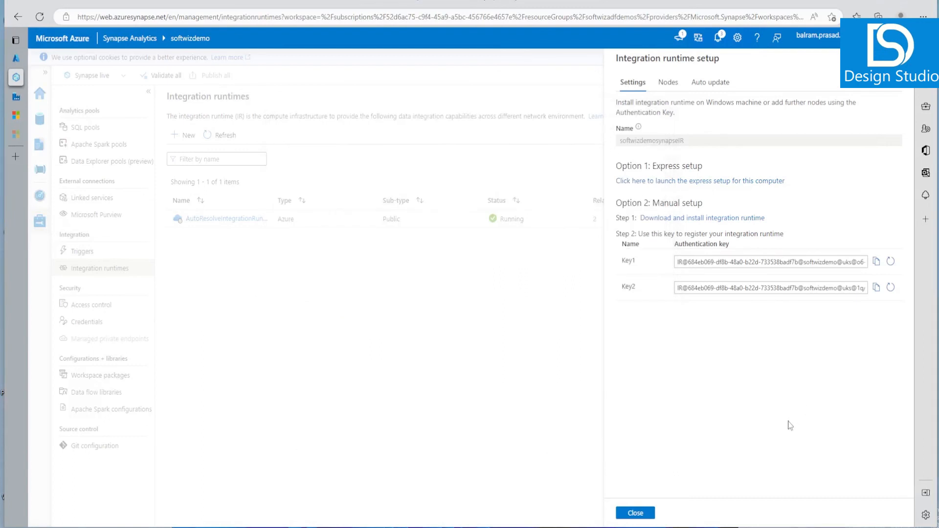
pyautogui.moveTo(654, 489)
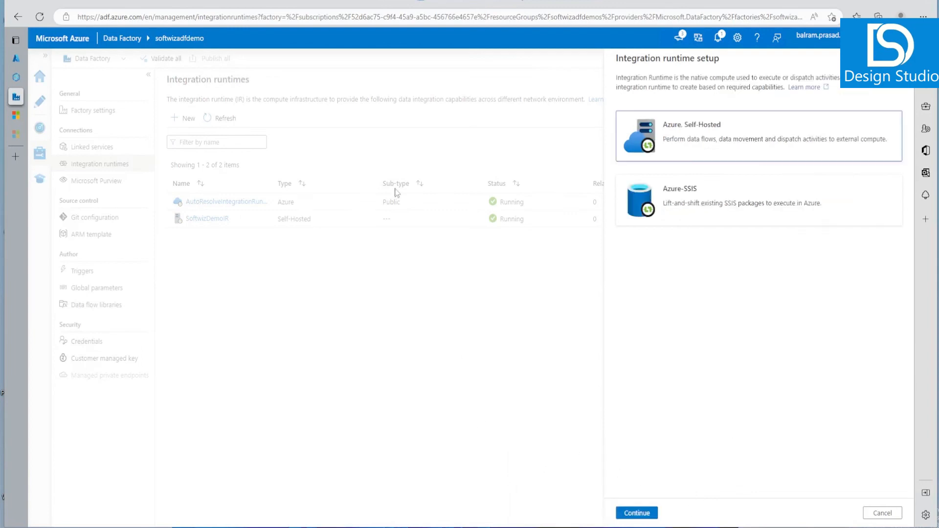
pyautogui.click(885, 512)
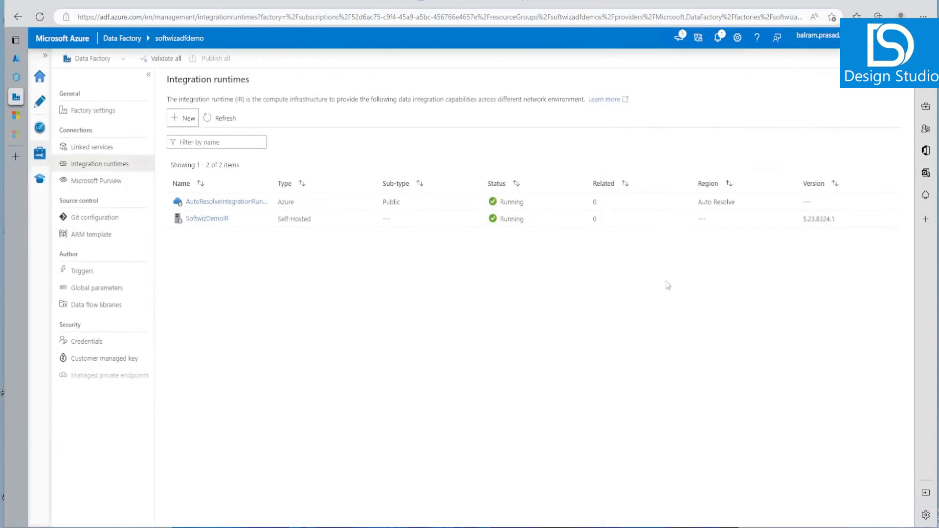
pyautogui.moveTo(503, 307)
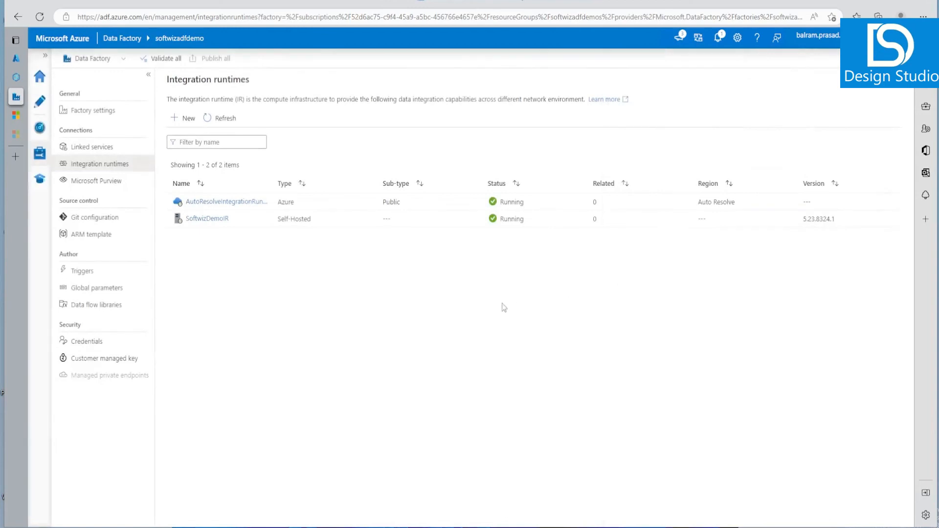